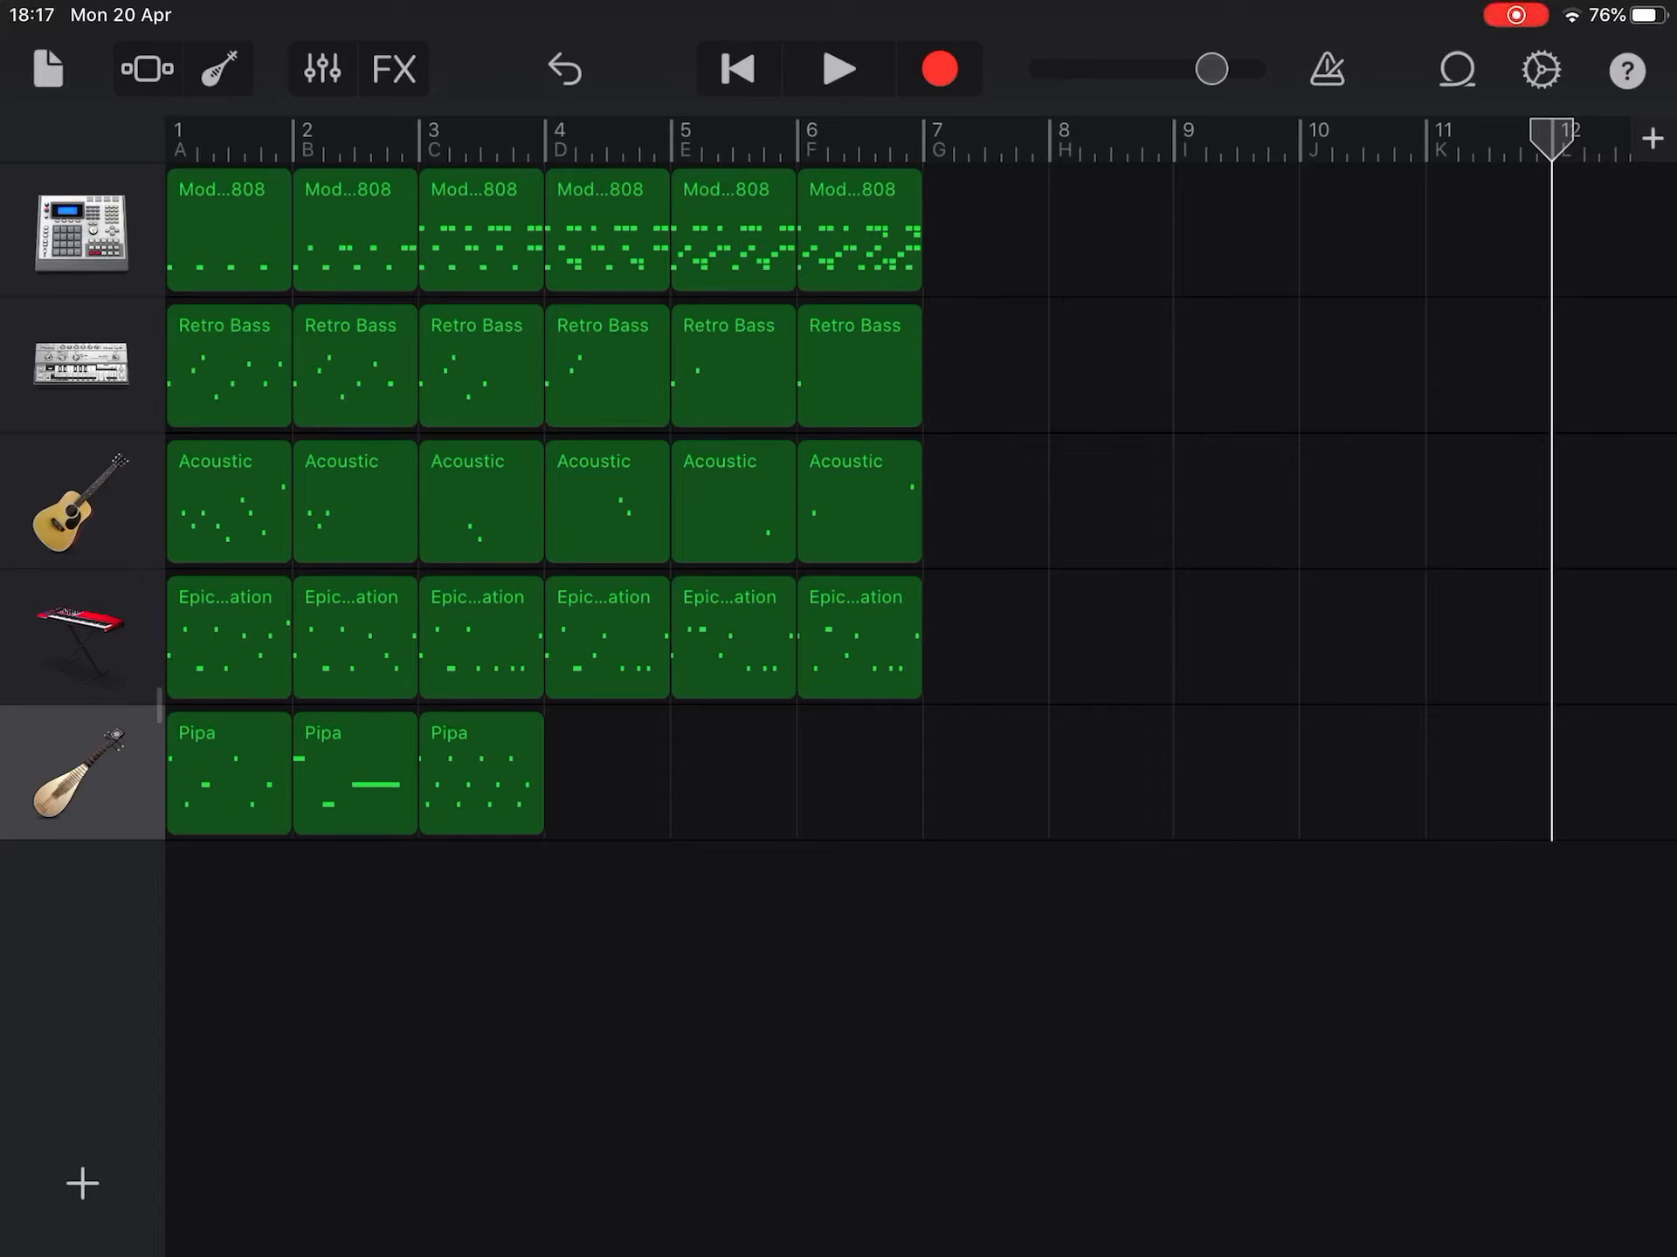
Add a Strings track using the Smart Strings Pop ensemble in Notes mode.
left_click(81, 1182)
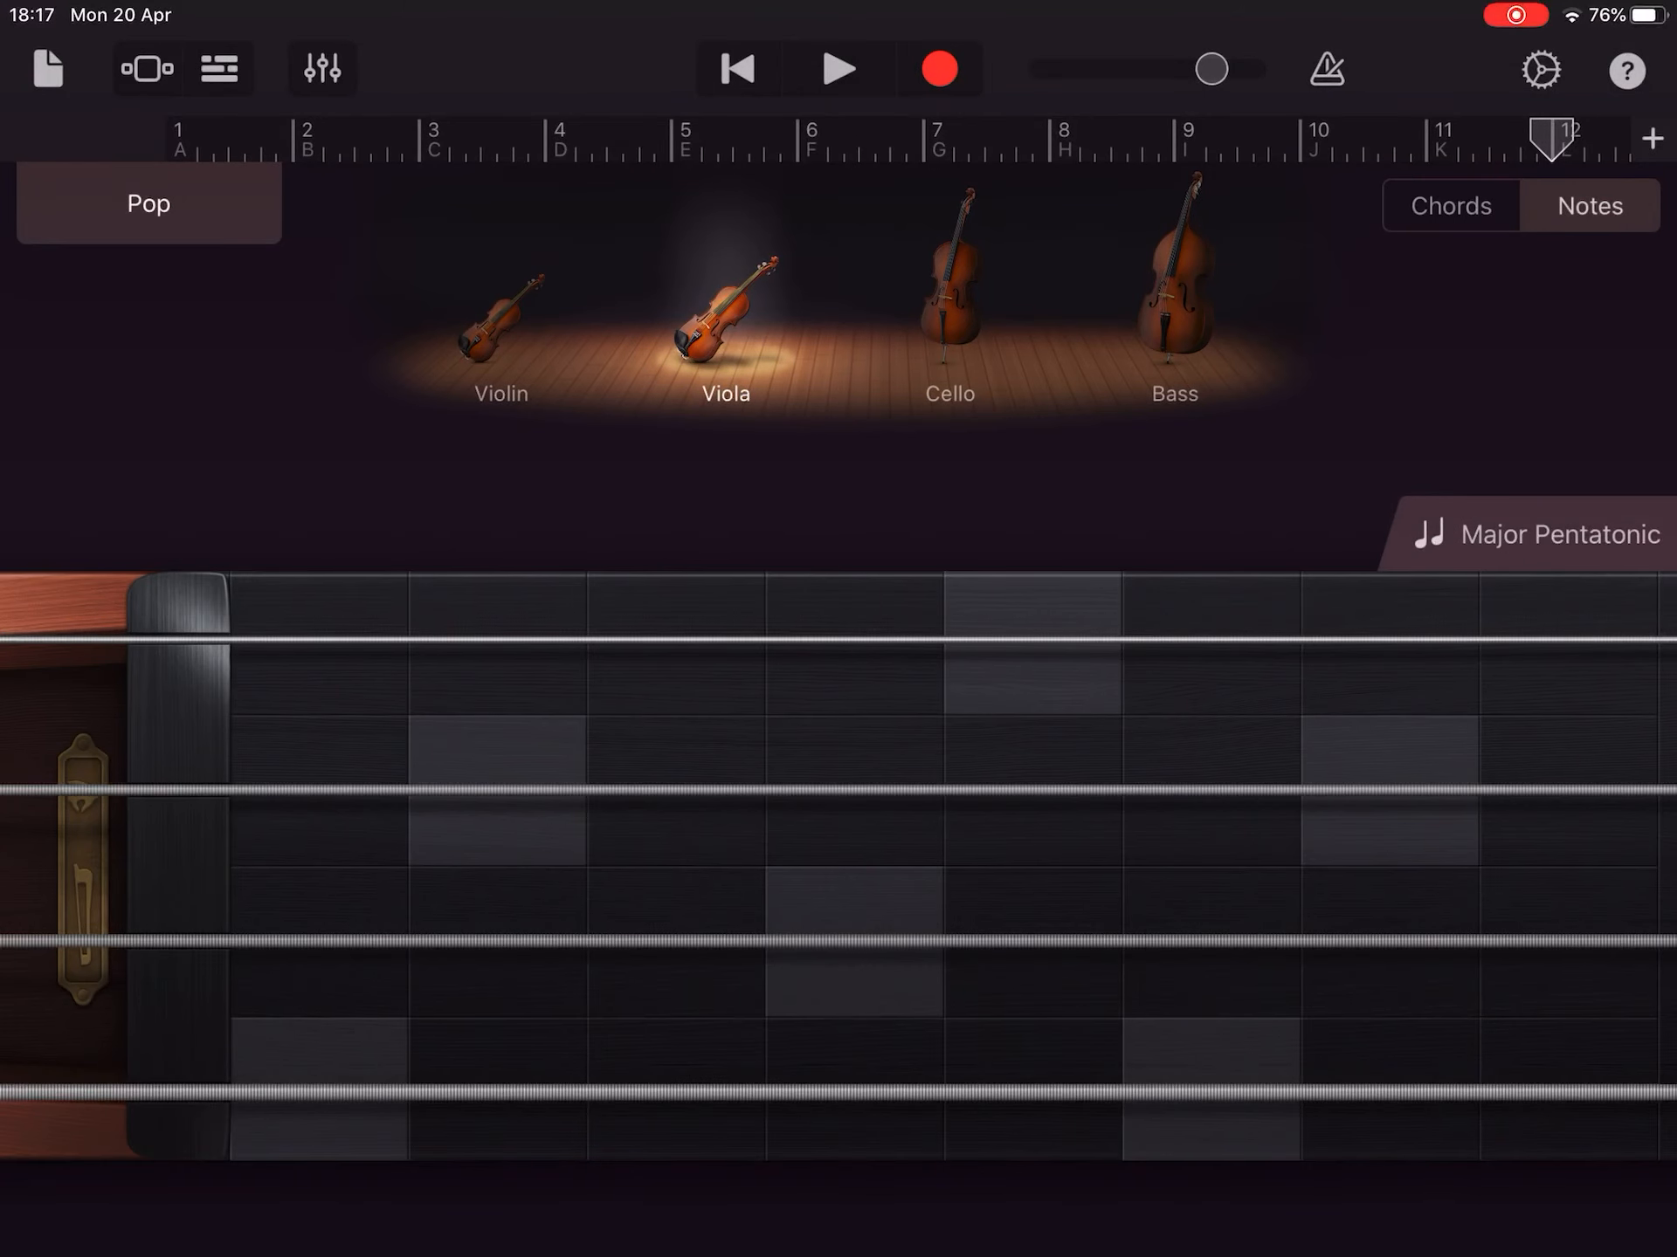
Make the violin the only active instrument and play notes on its strings.
left_click(499, 321)
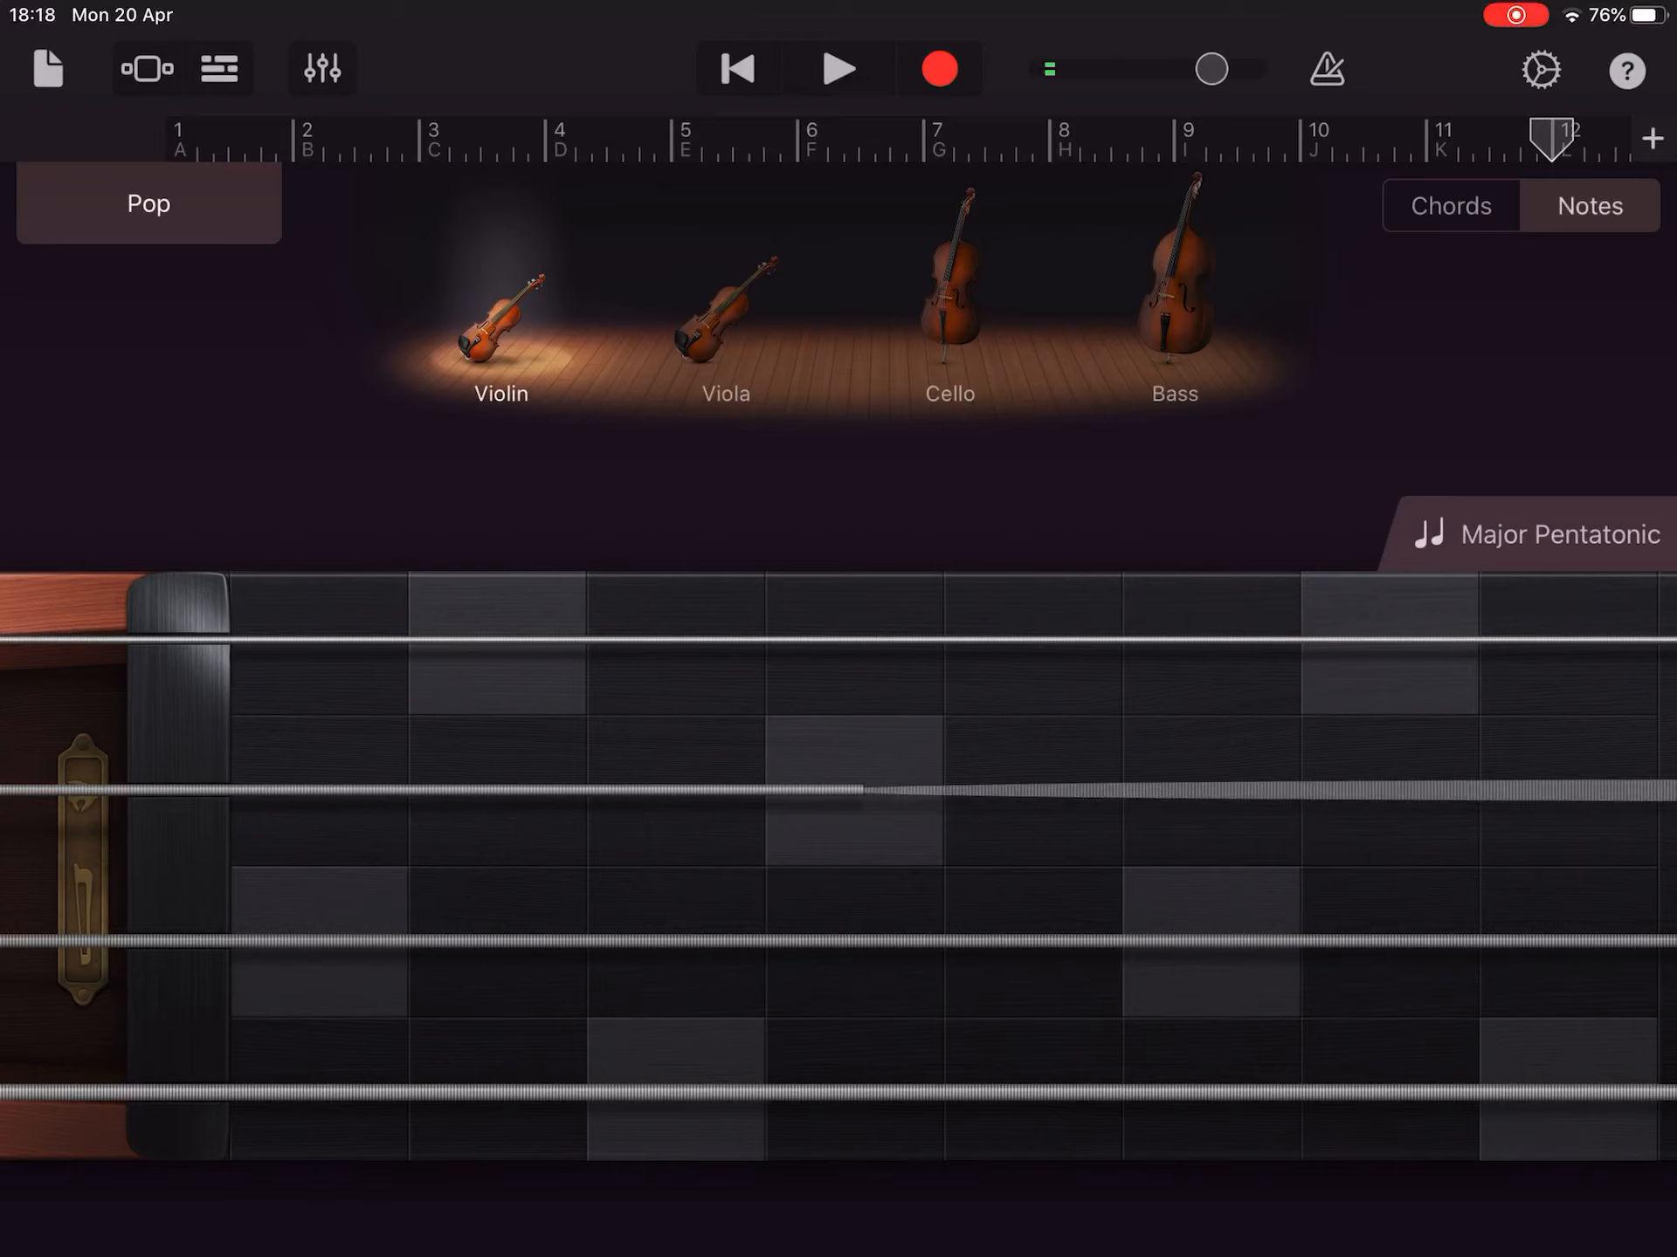
left_click(839, 68)
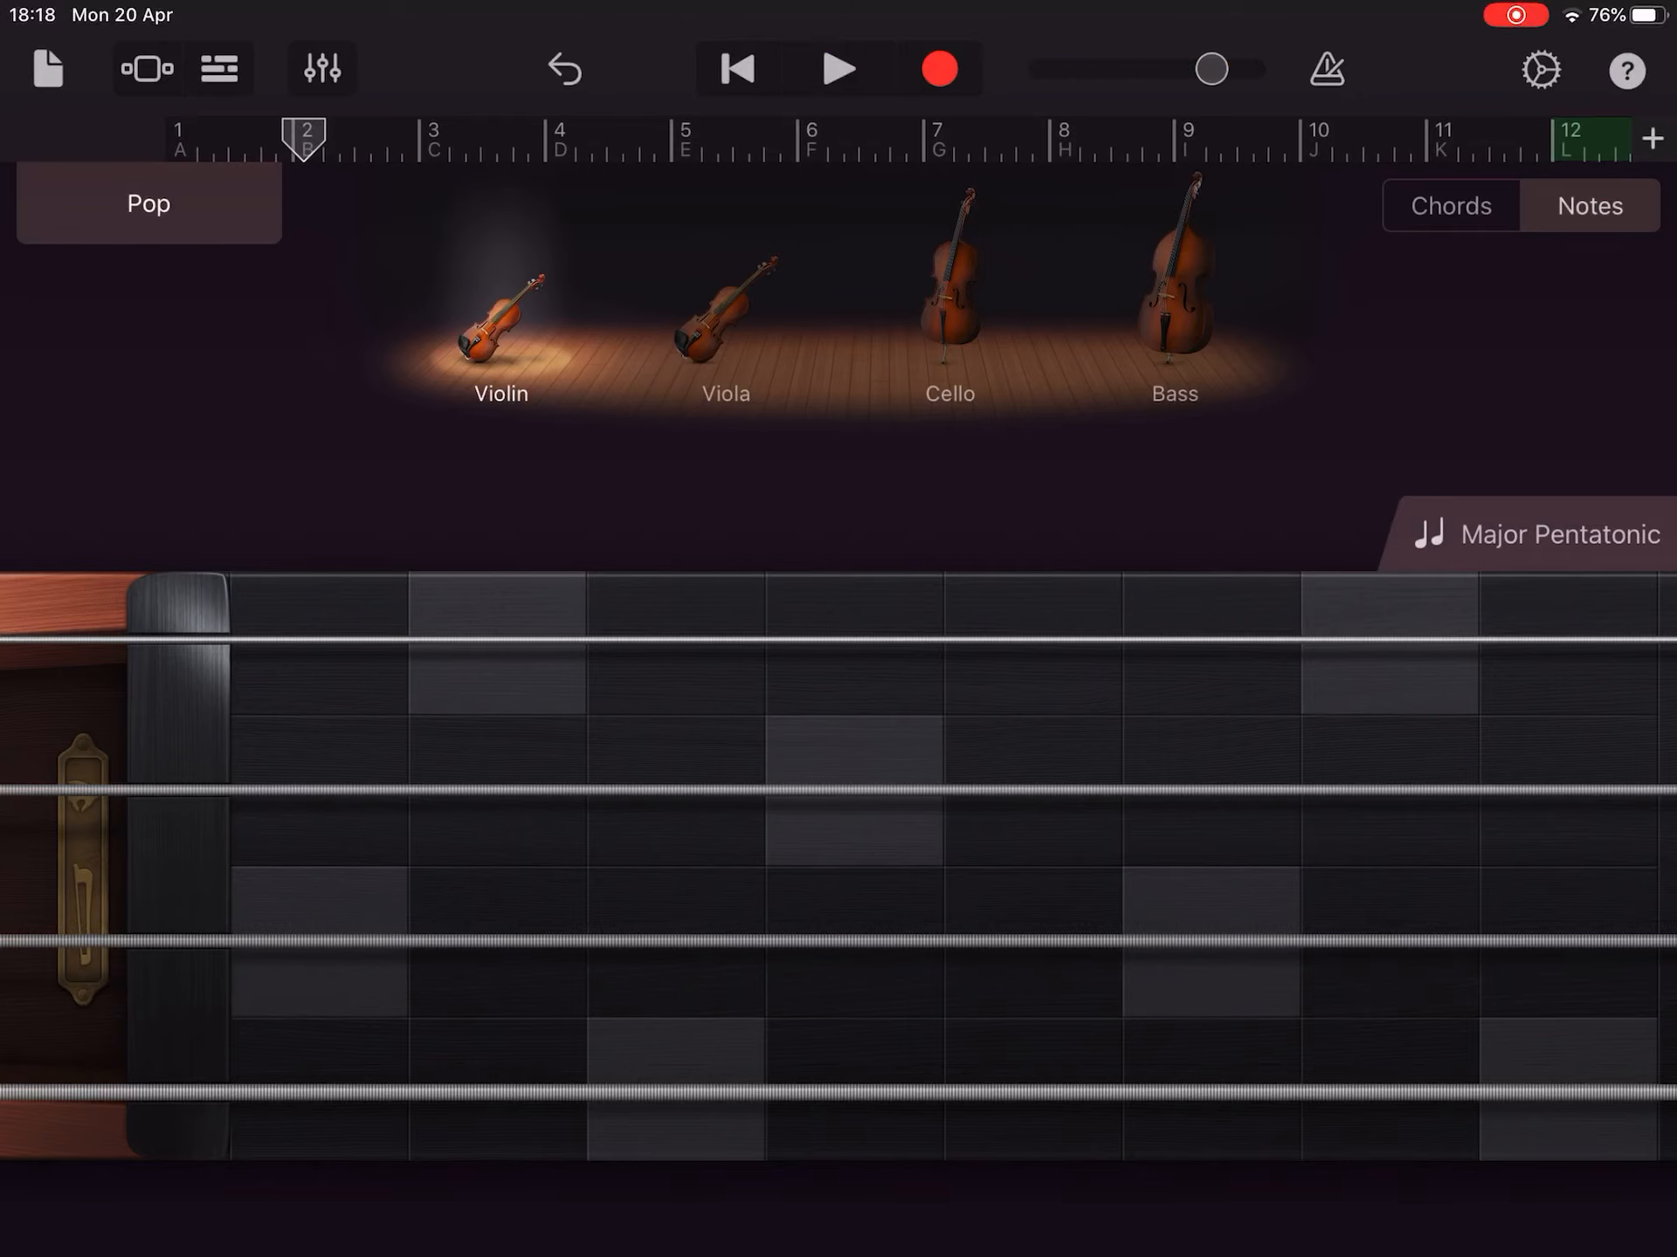
Add Section M after Section L, lower its Manual length to 3 bars, and start recording.
left_click(1590, 139)
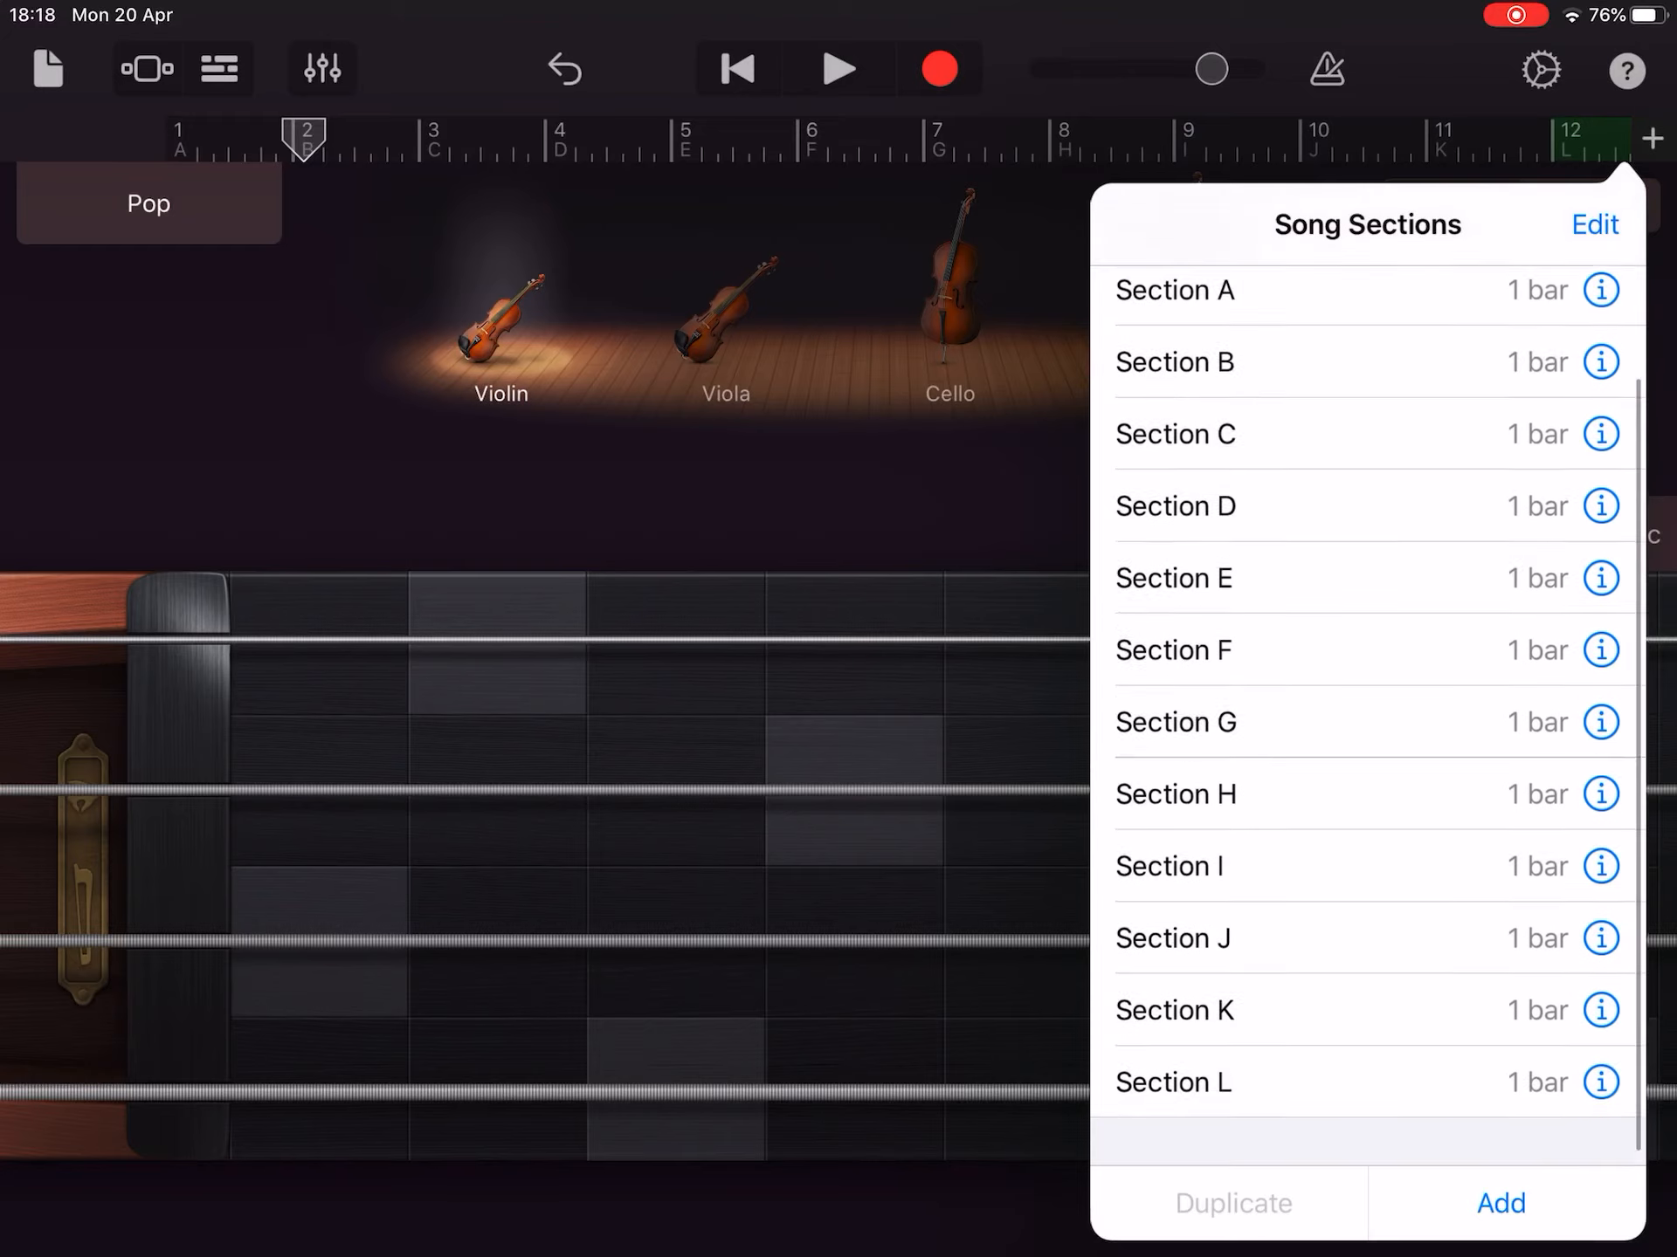
left_click(1499, 1204)
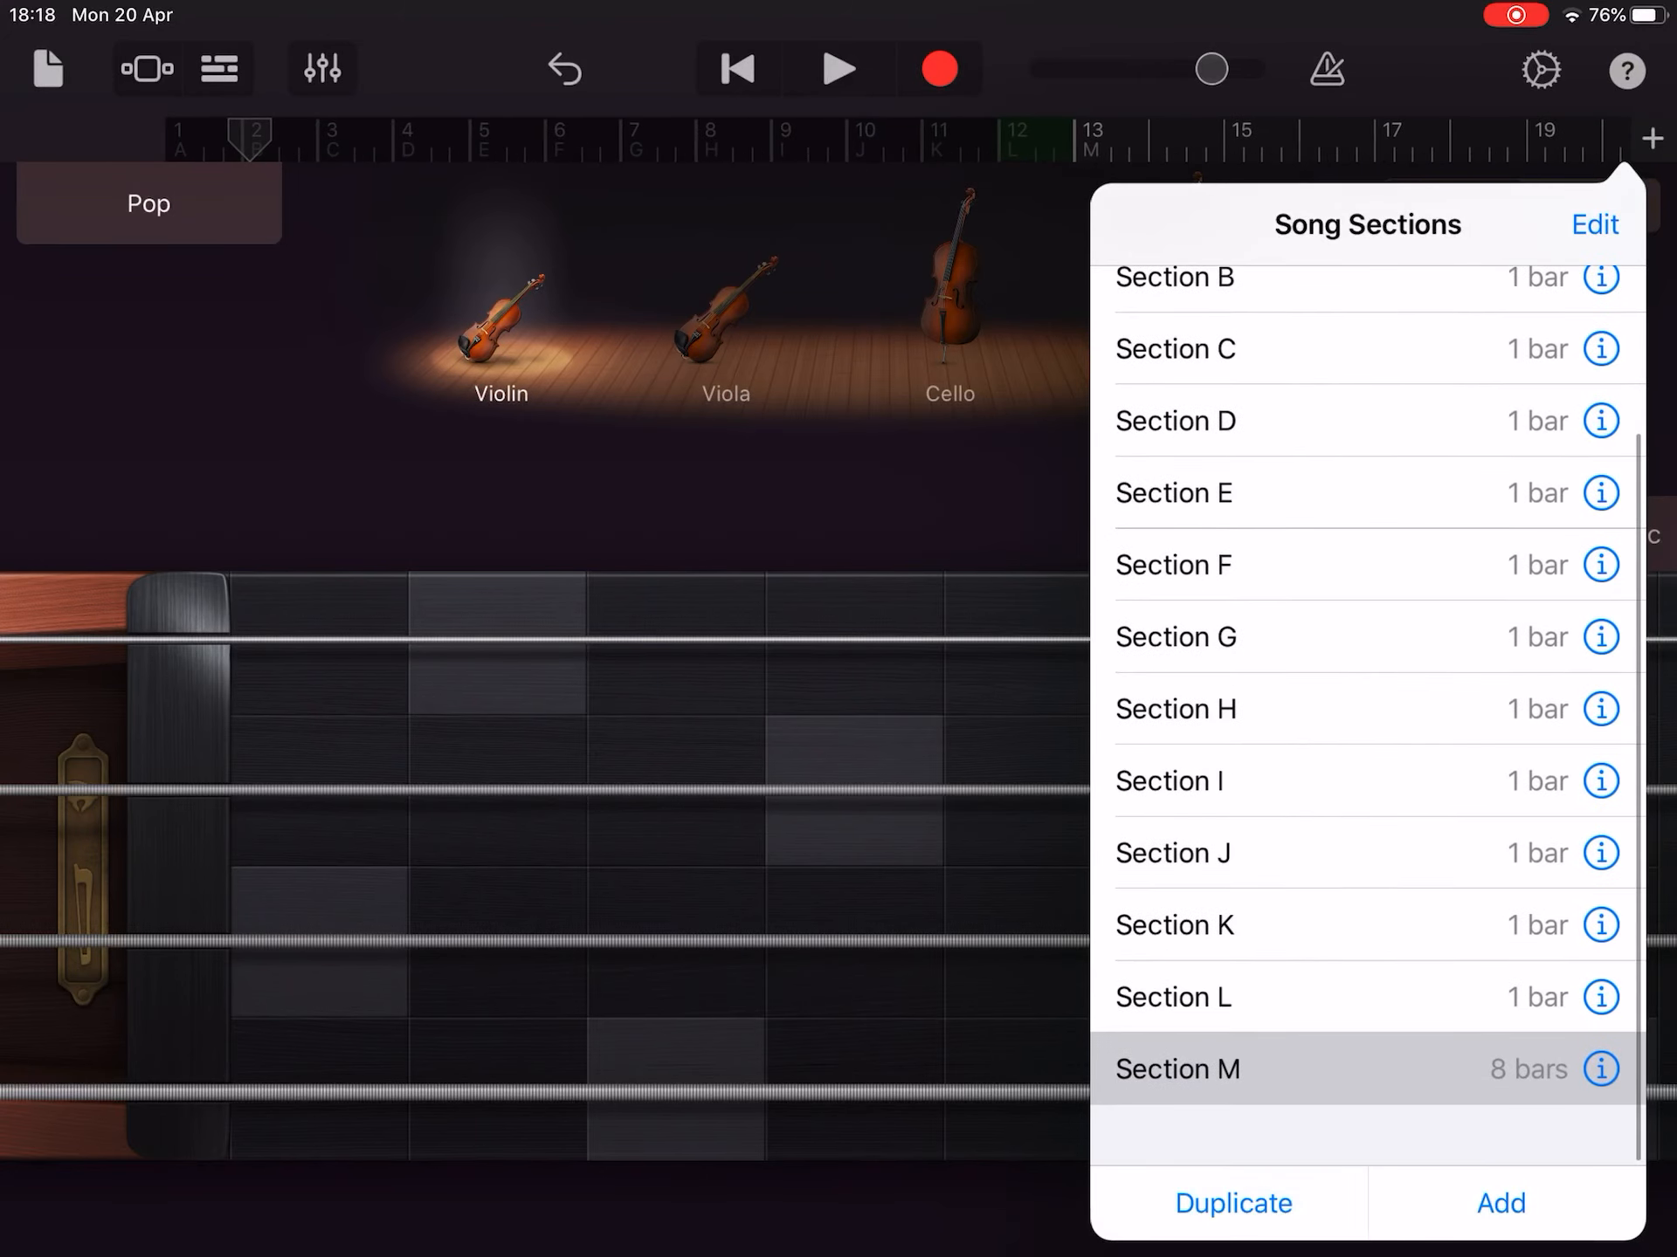
left_click(1601, 1068)
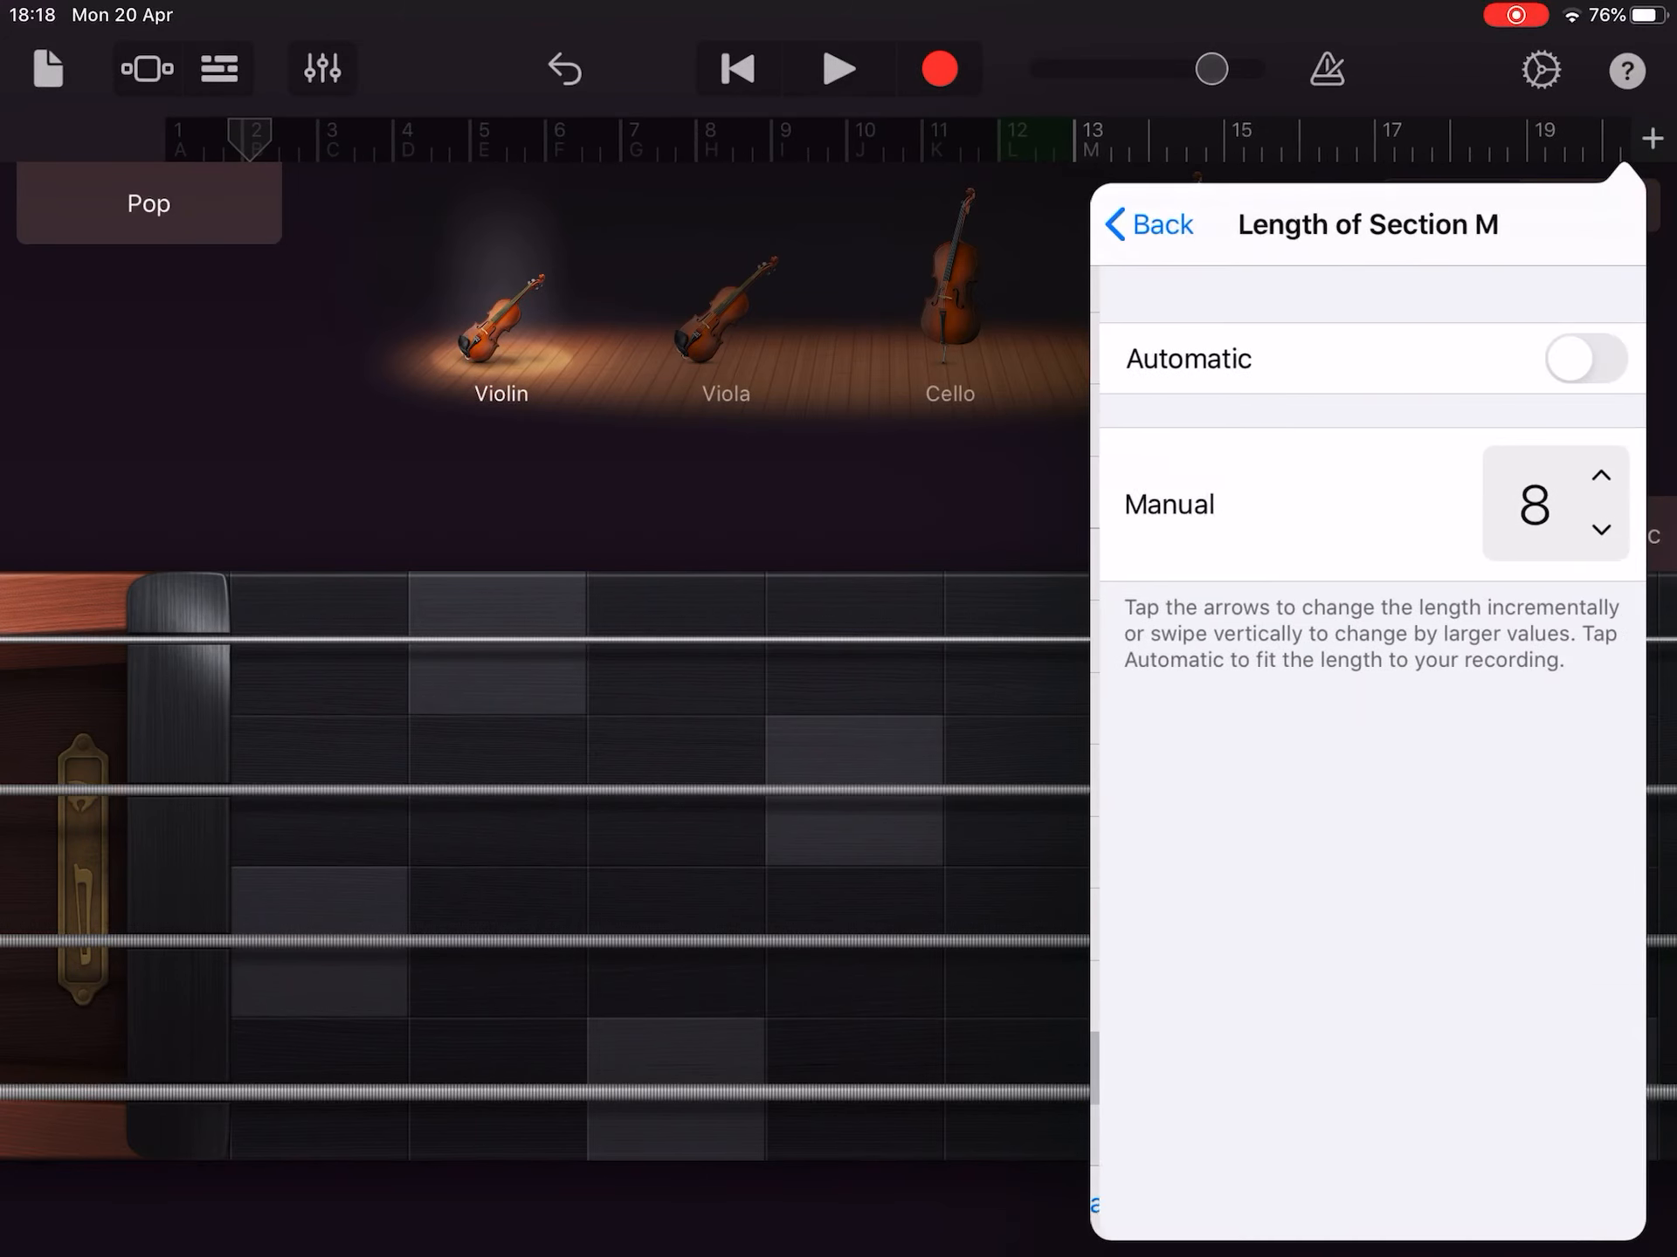
left_click(1592, 529)
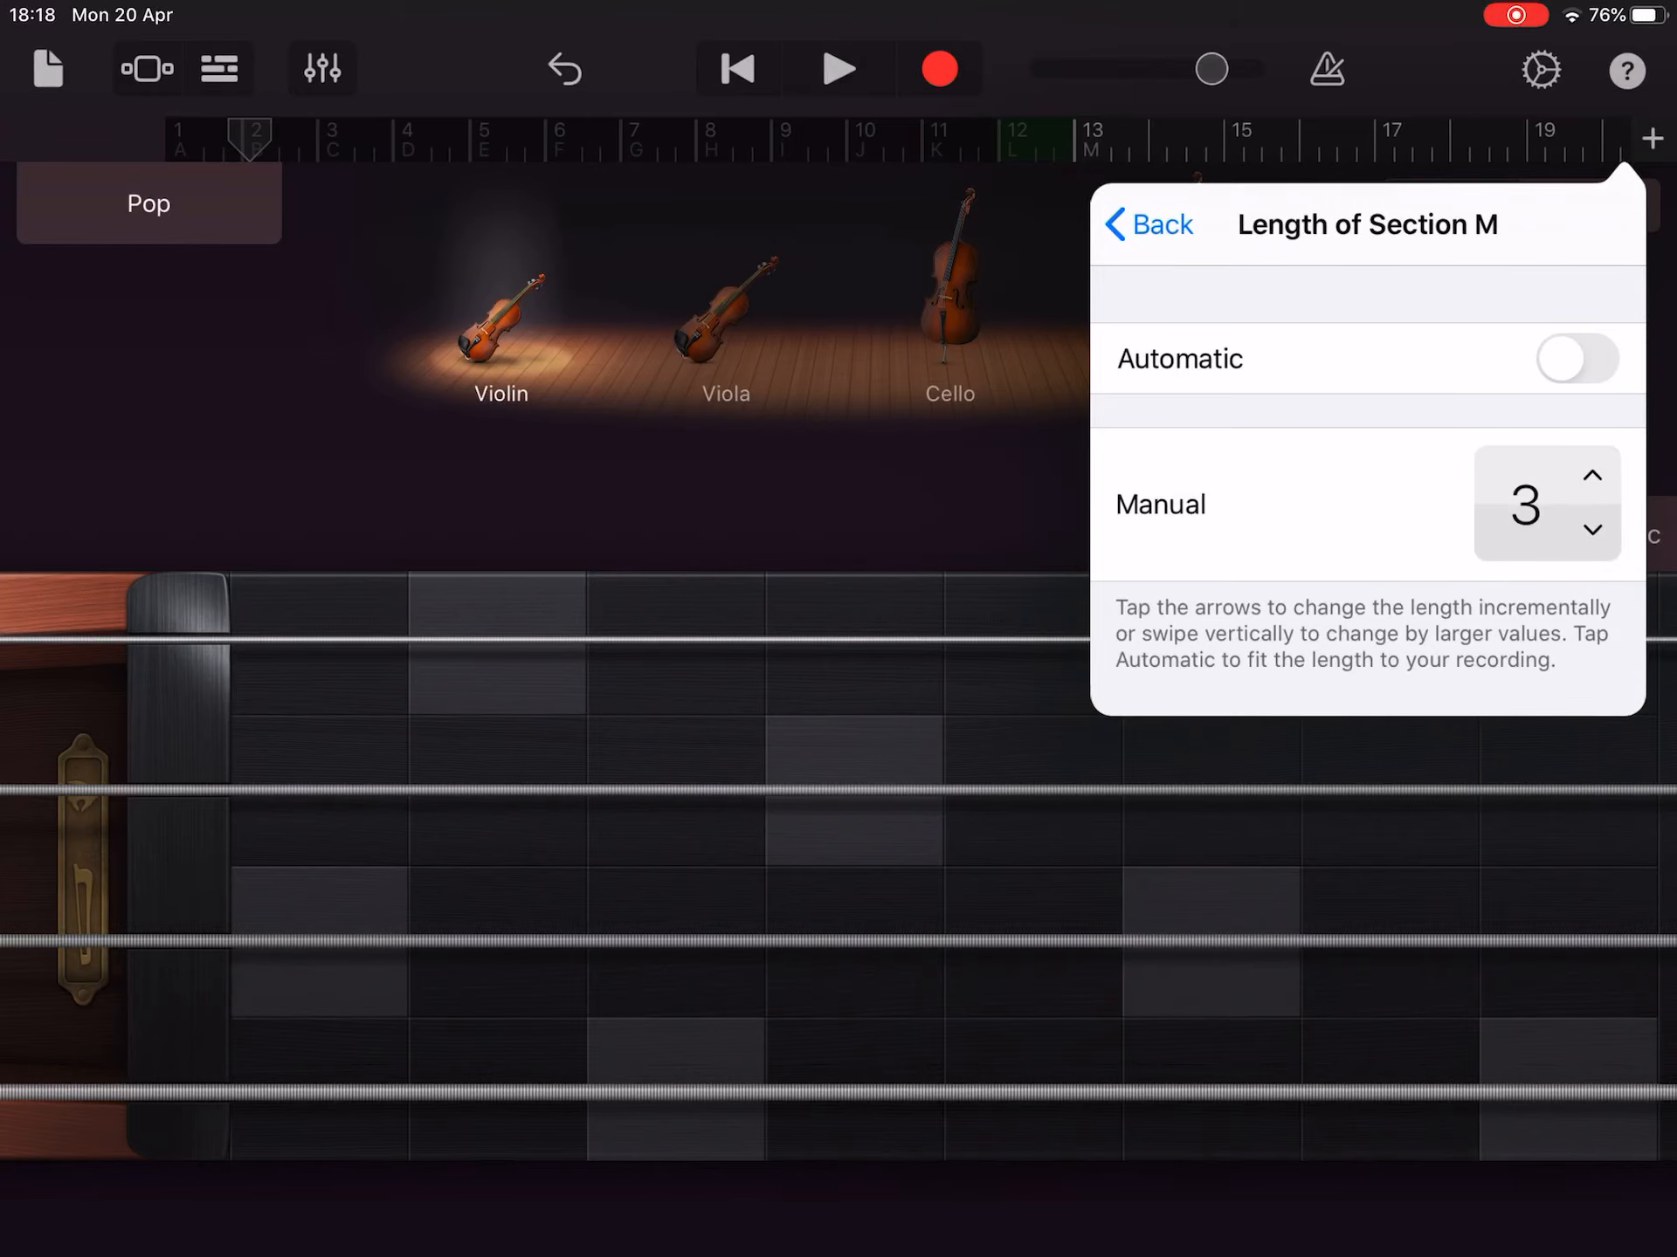
left_click(1147, 224)
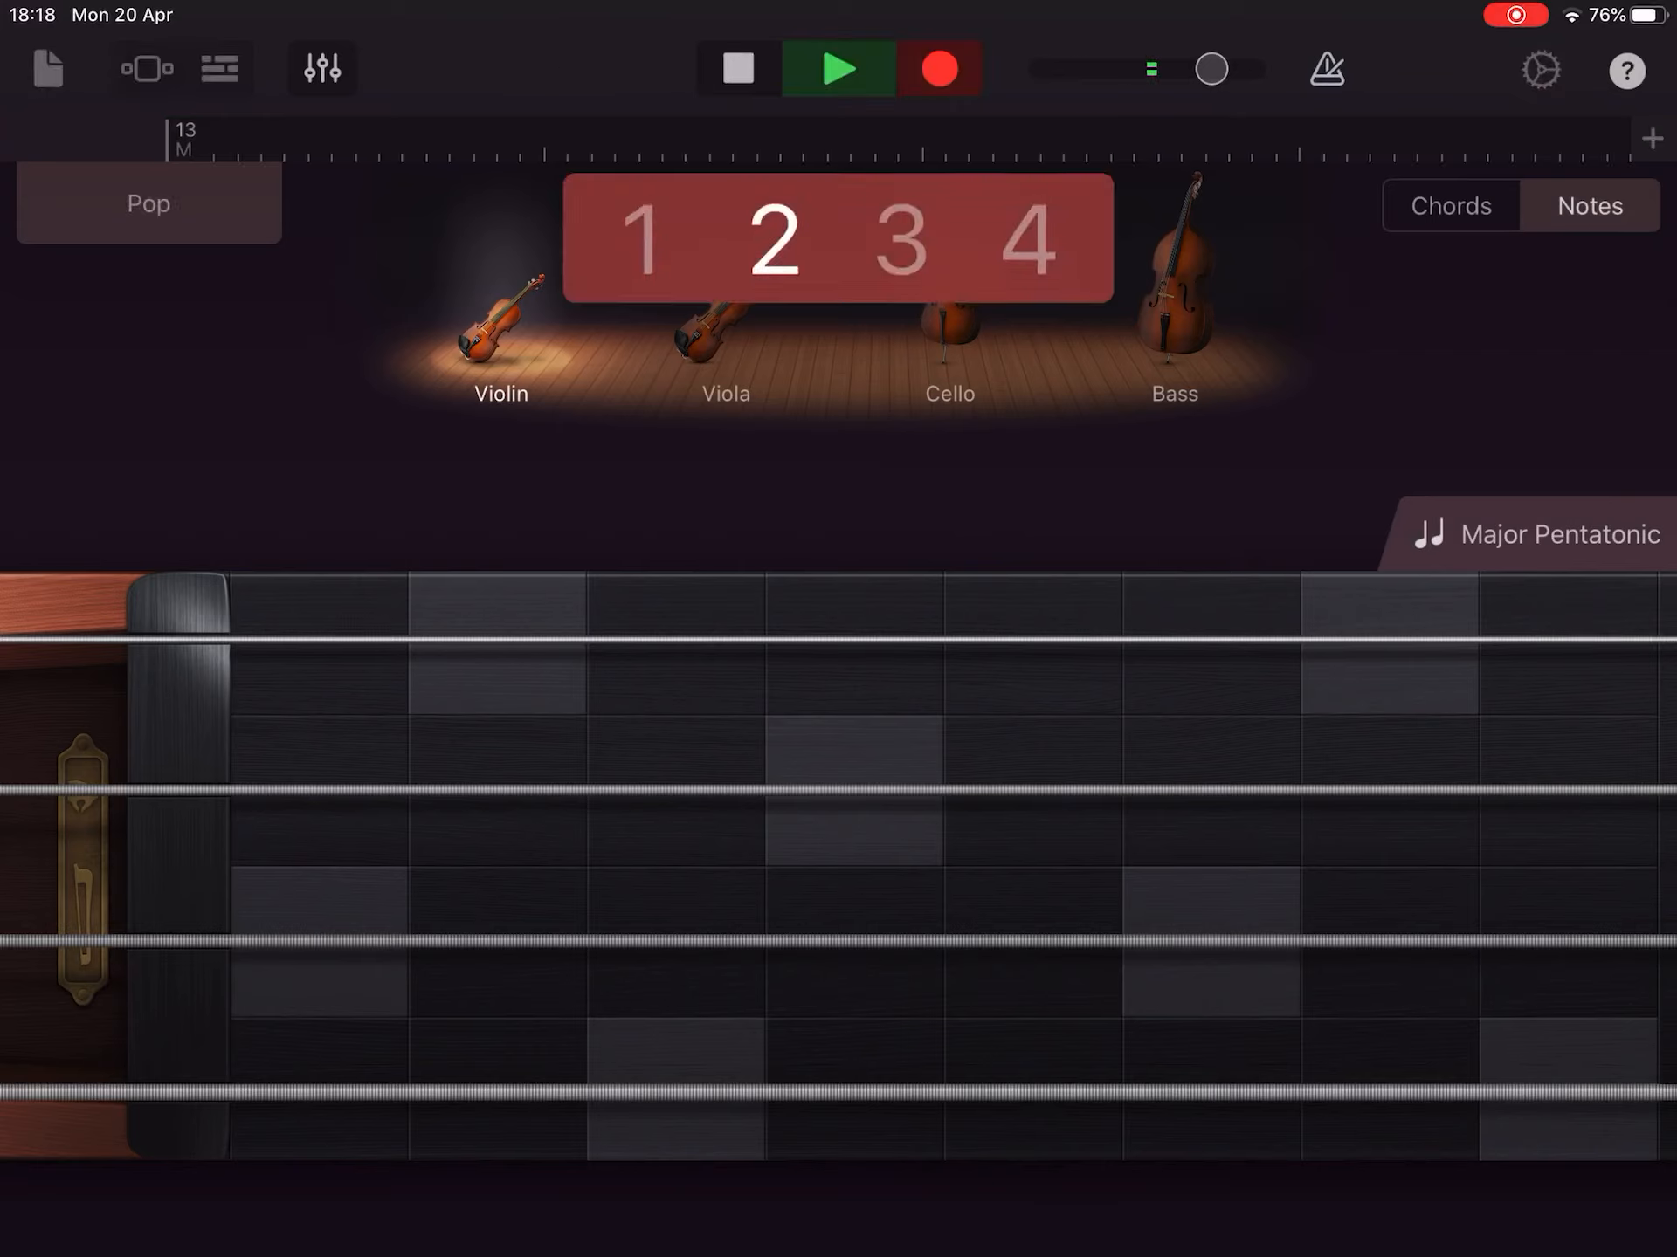
Record the rising pentatonic violin motif into Section M, restarting the take once, then stop.
left_click(839, 68)
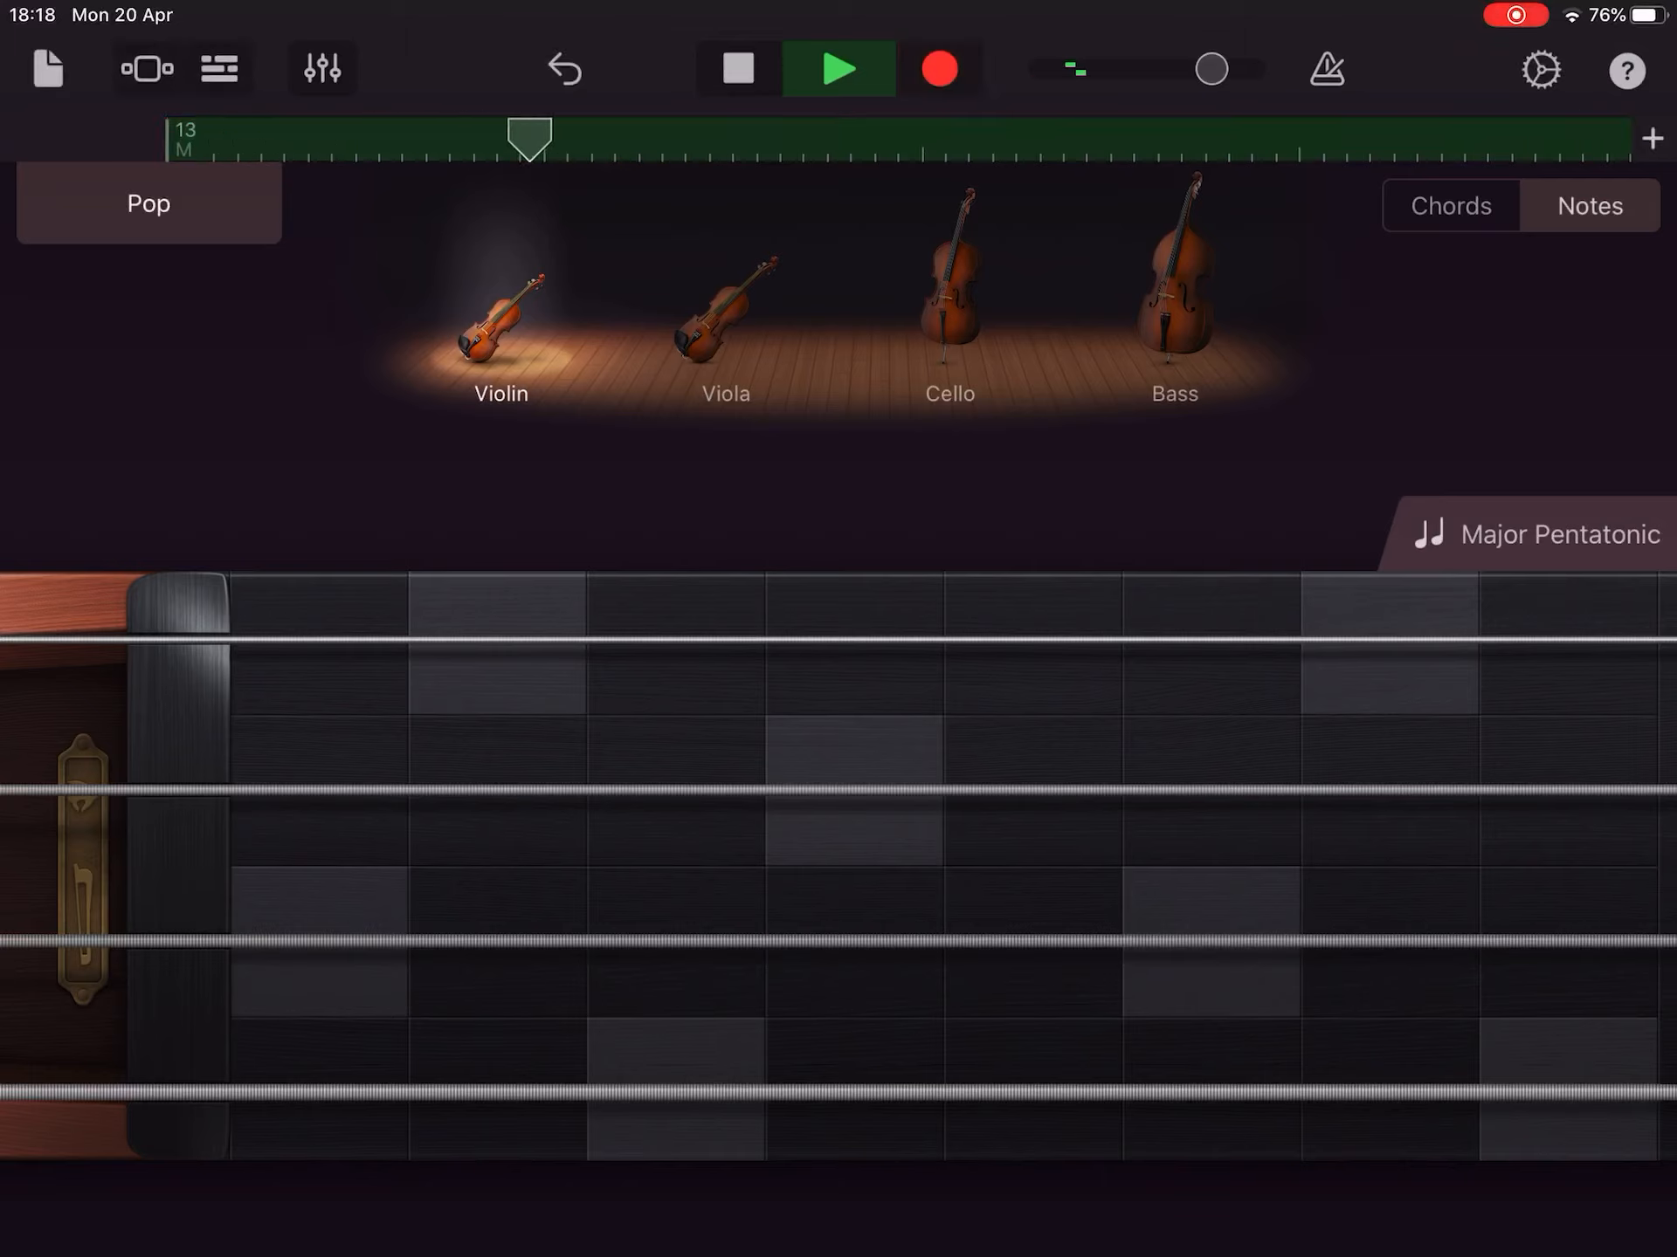
left_click(939, 68)
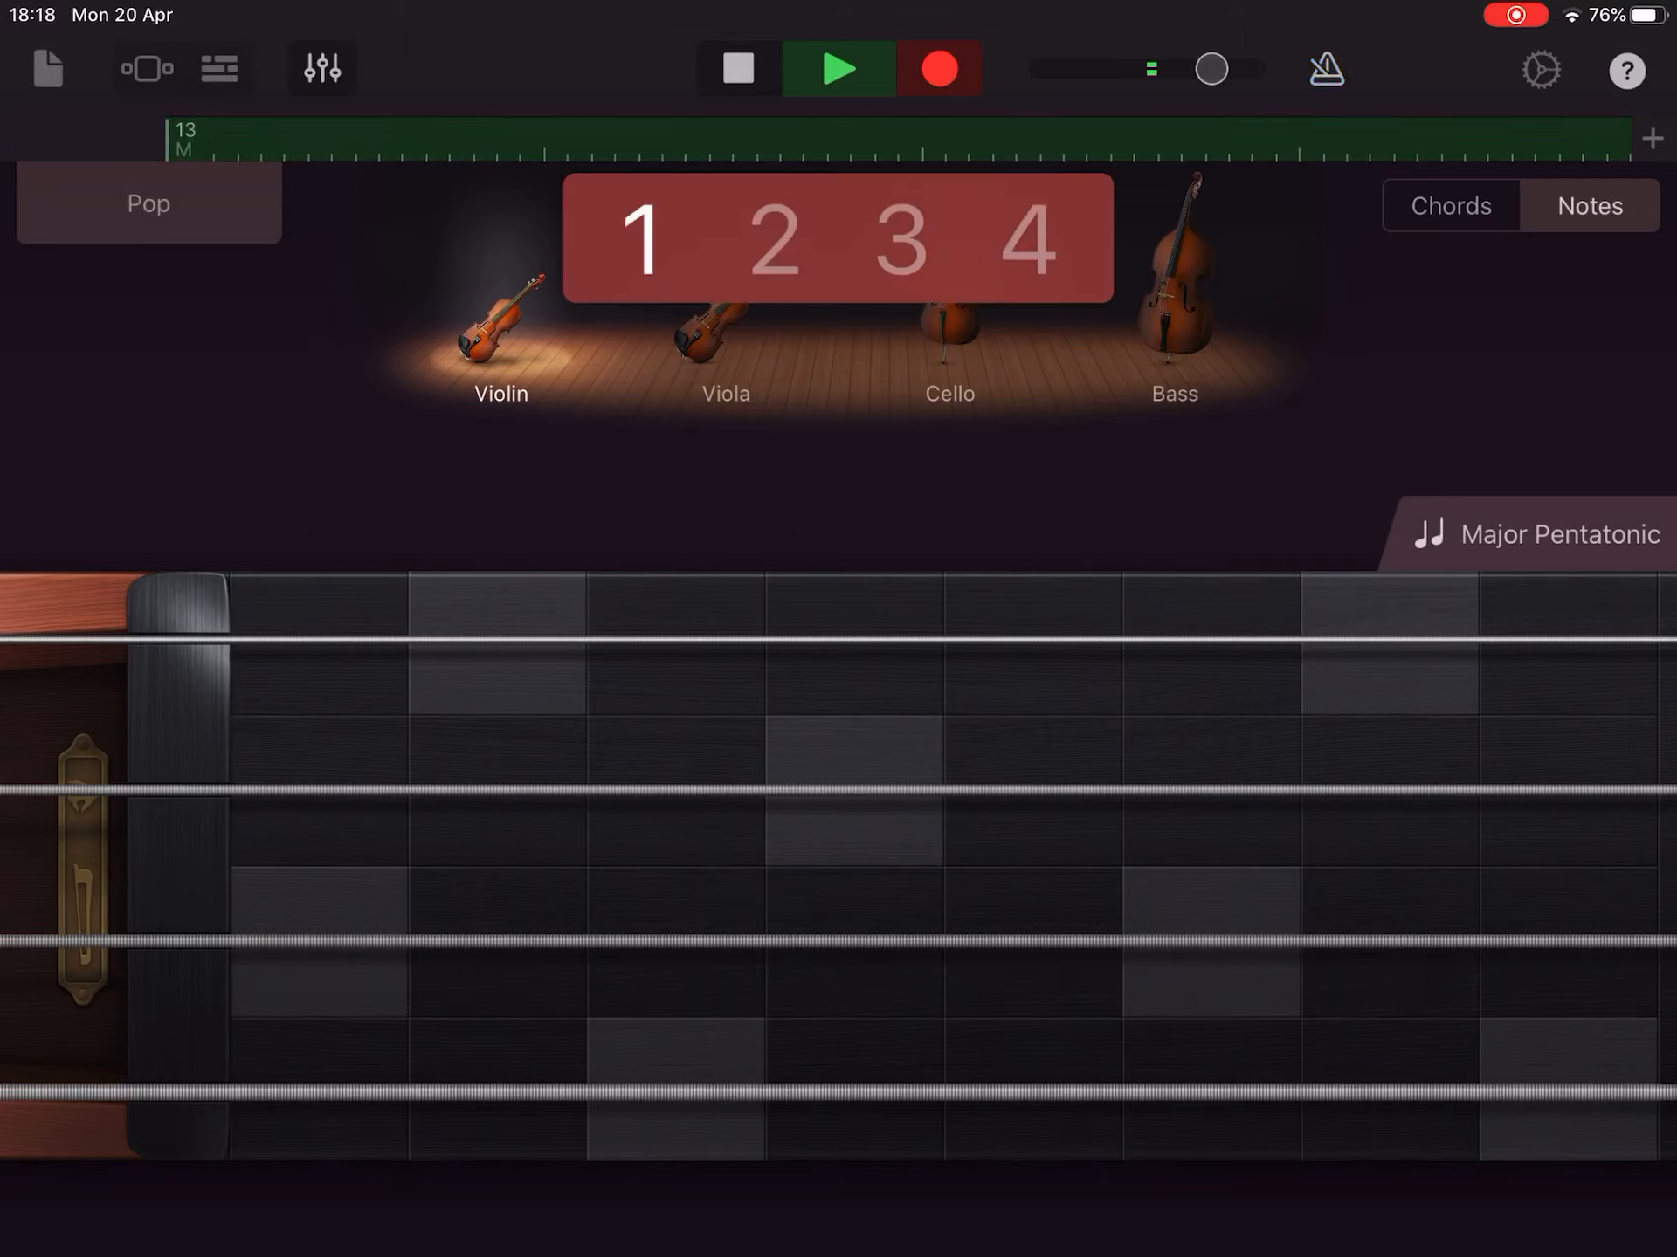
left_click(838, 68)
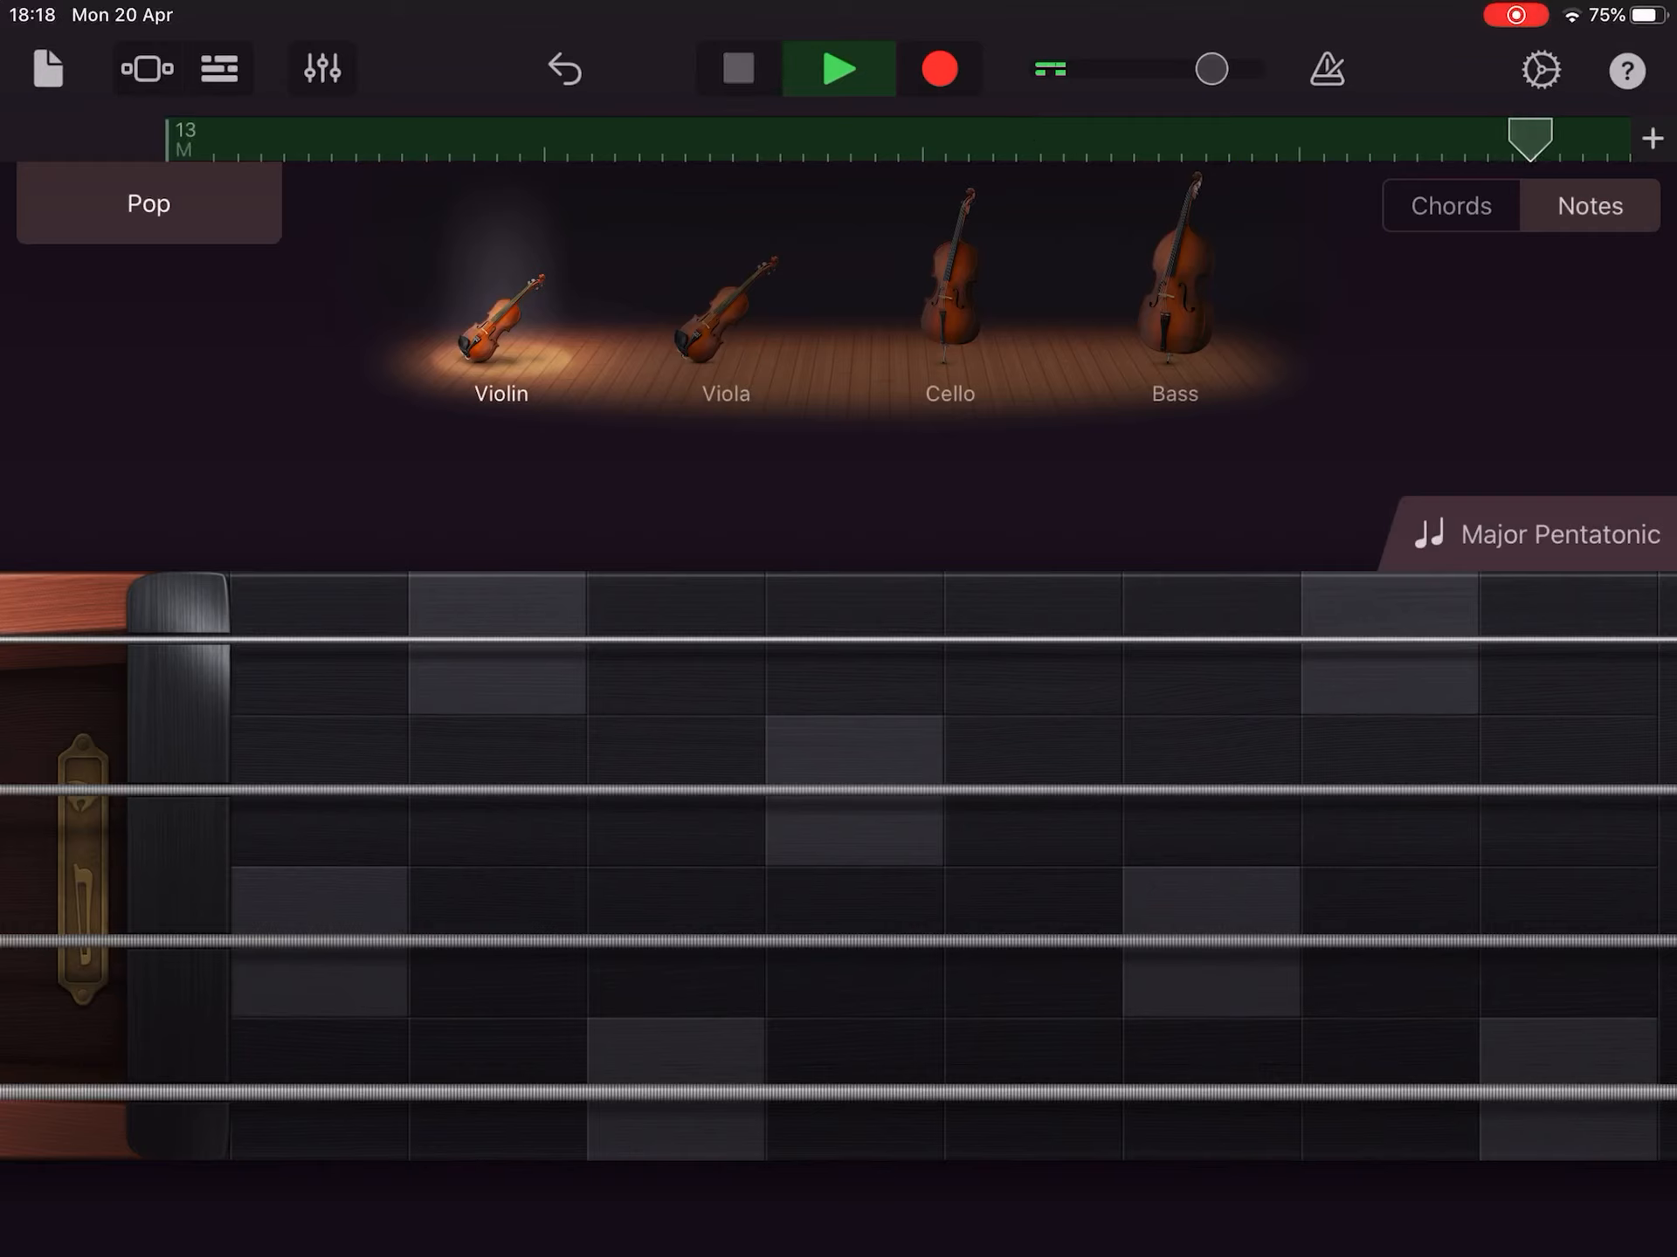
left_click(736, 68)
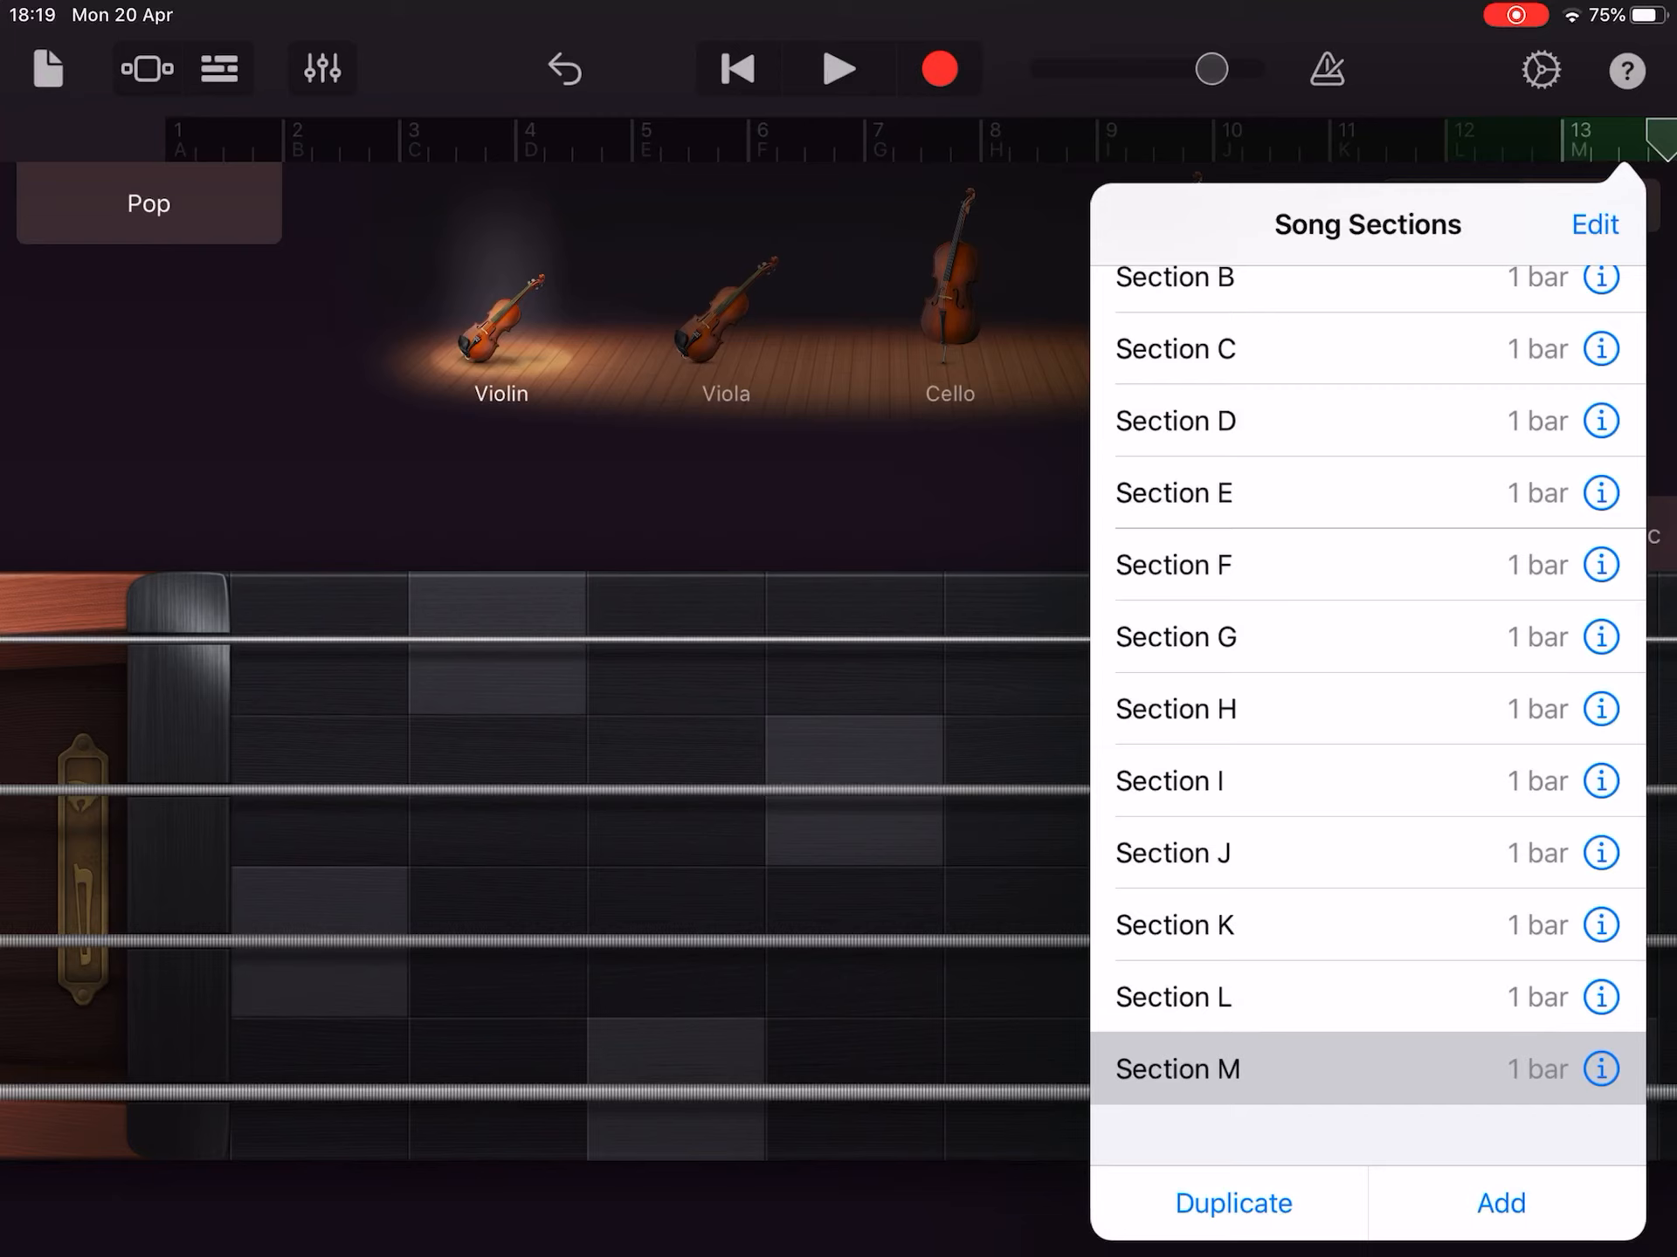
Add Section N with Manual length 1 bar and start a violin recording count-in.
left_click(1499, 1203)
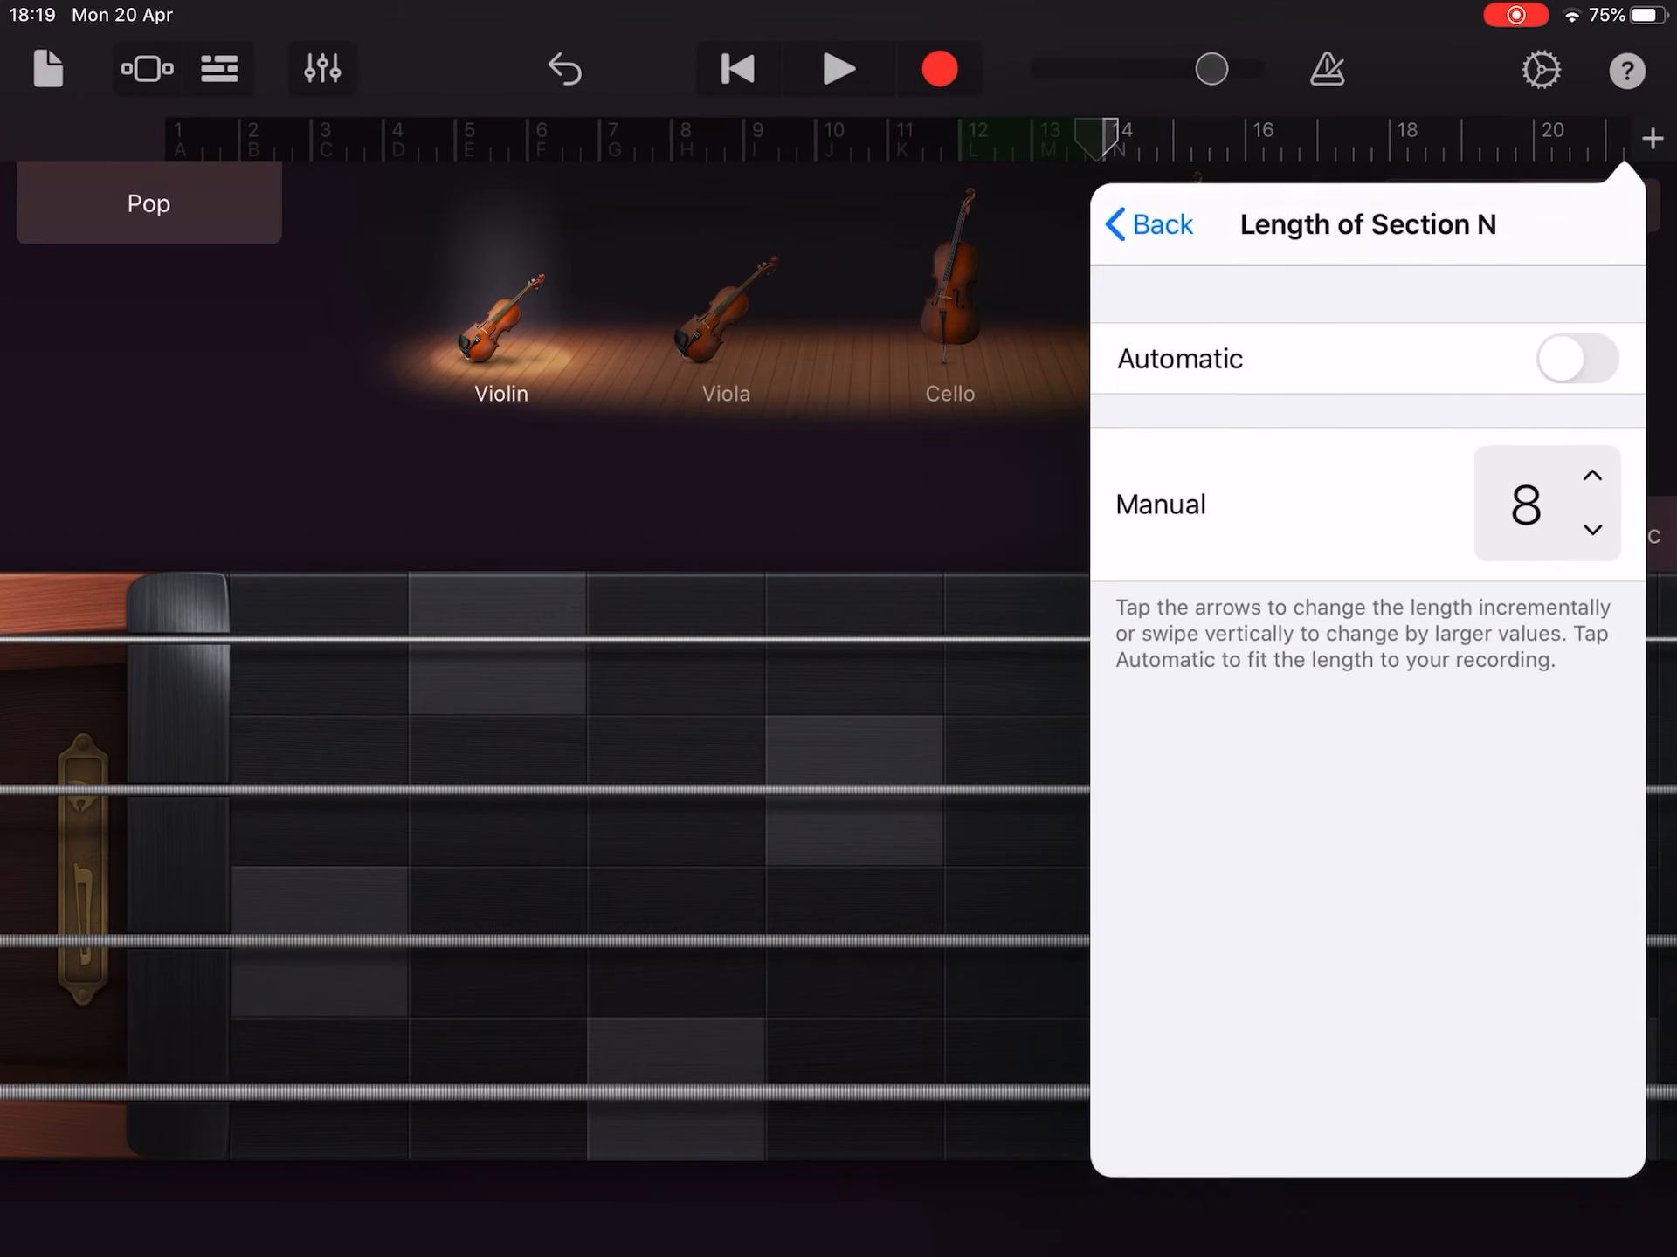
left_click(1592, 530)
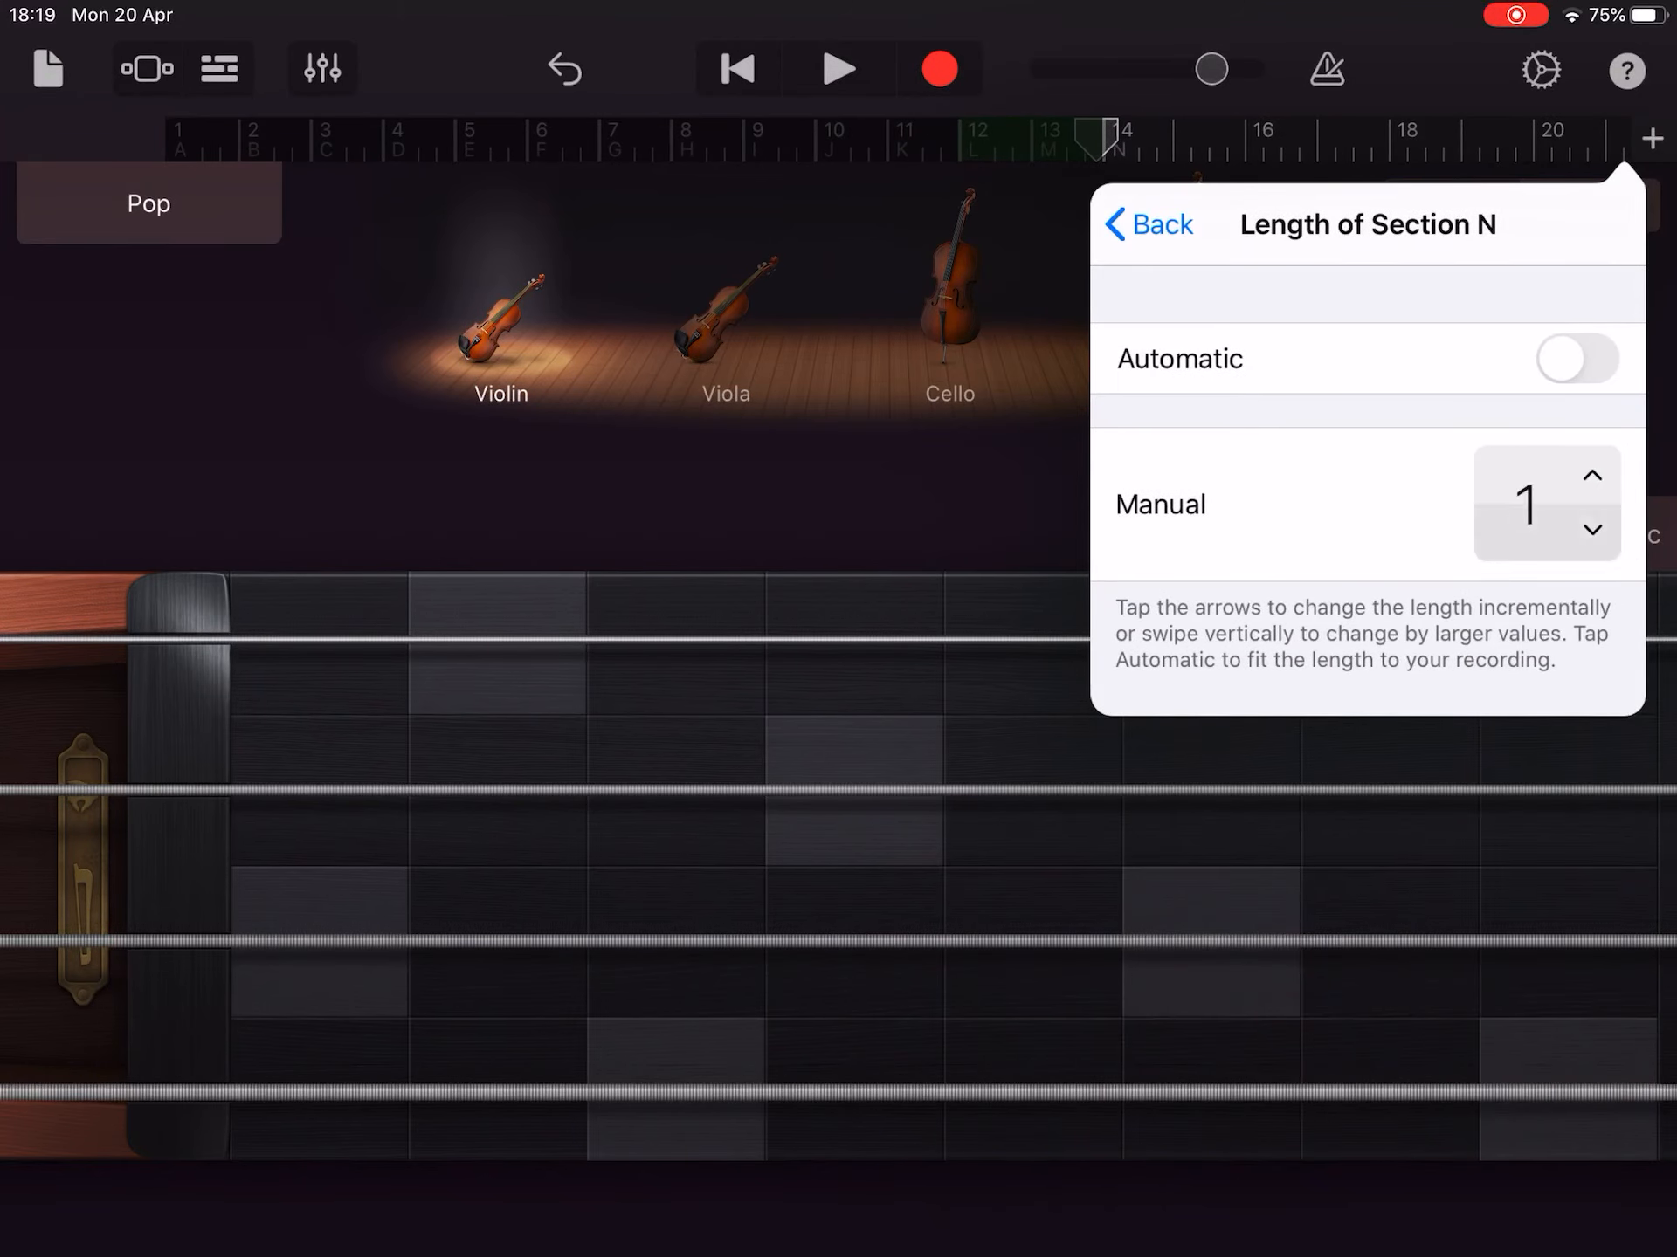
left_click(1147, 225)
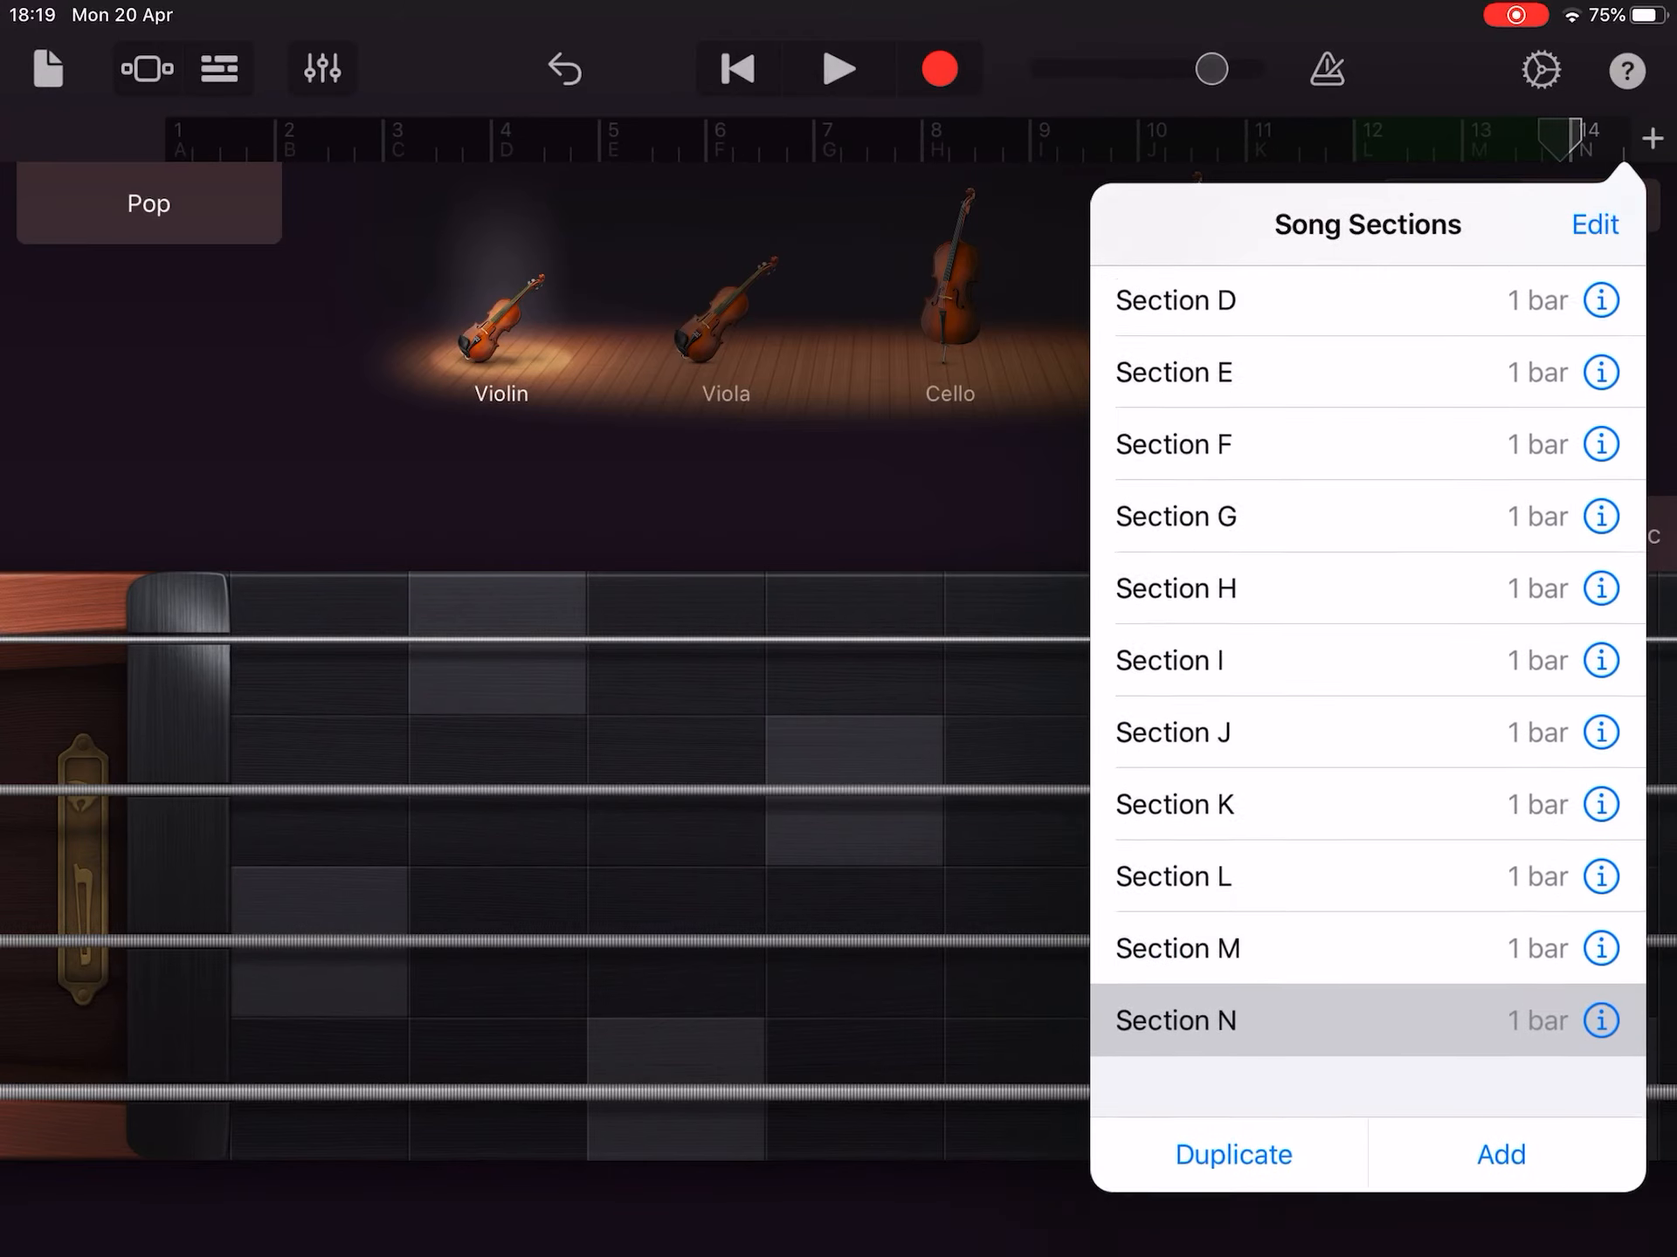
left_click(837, 68)
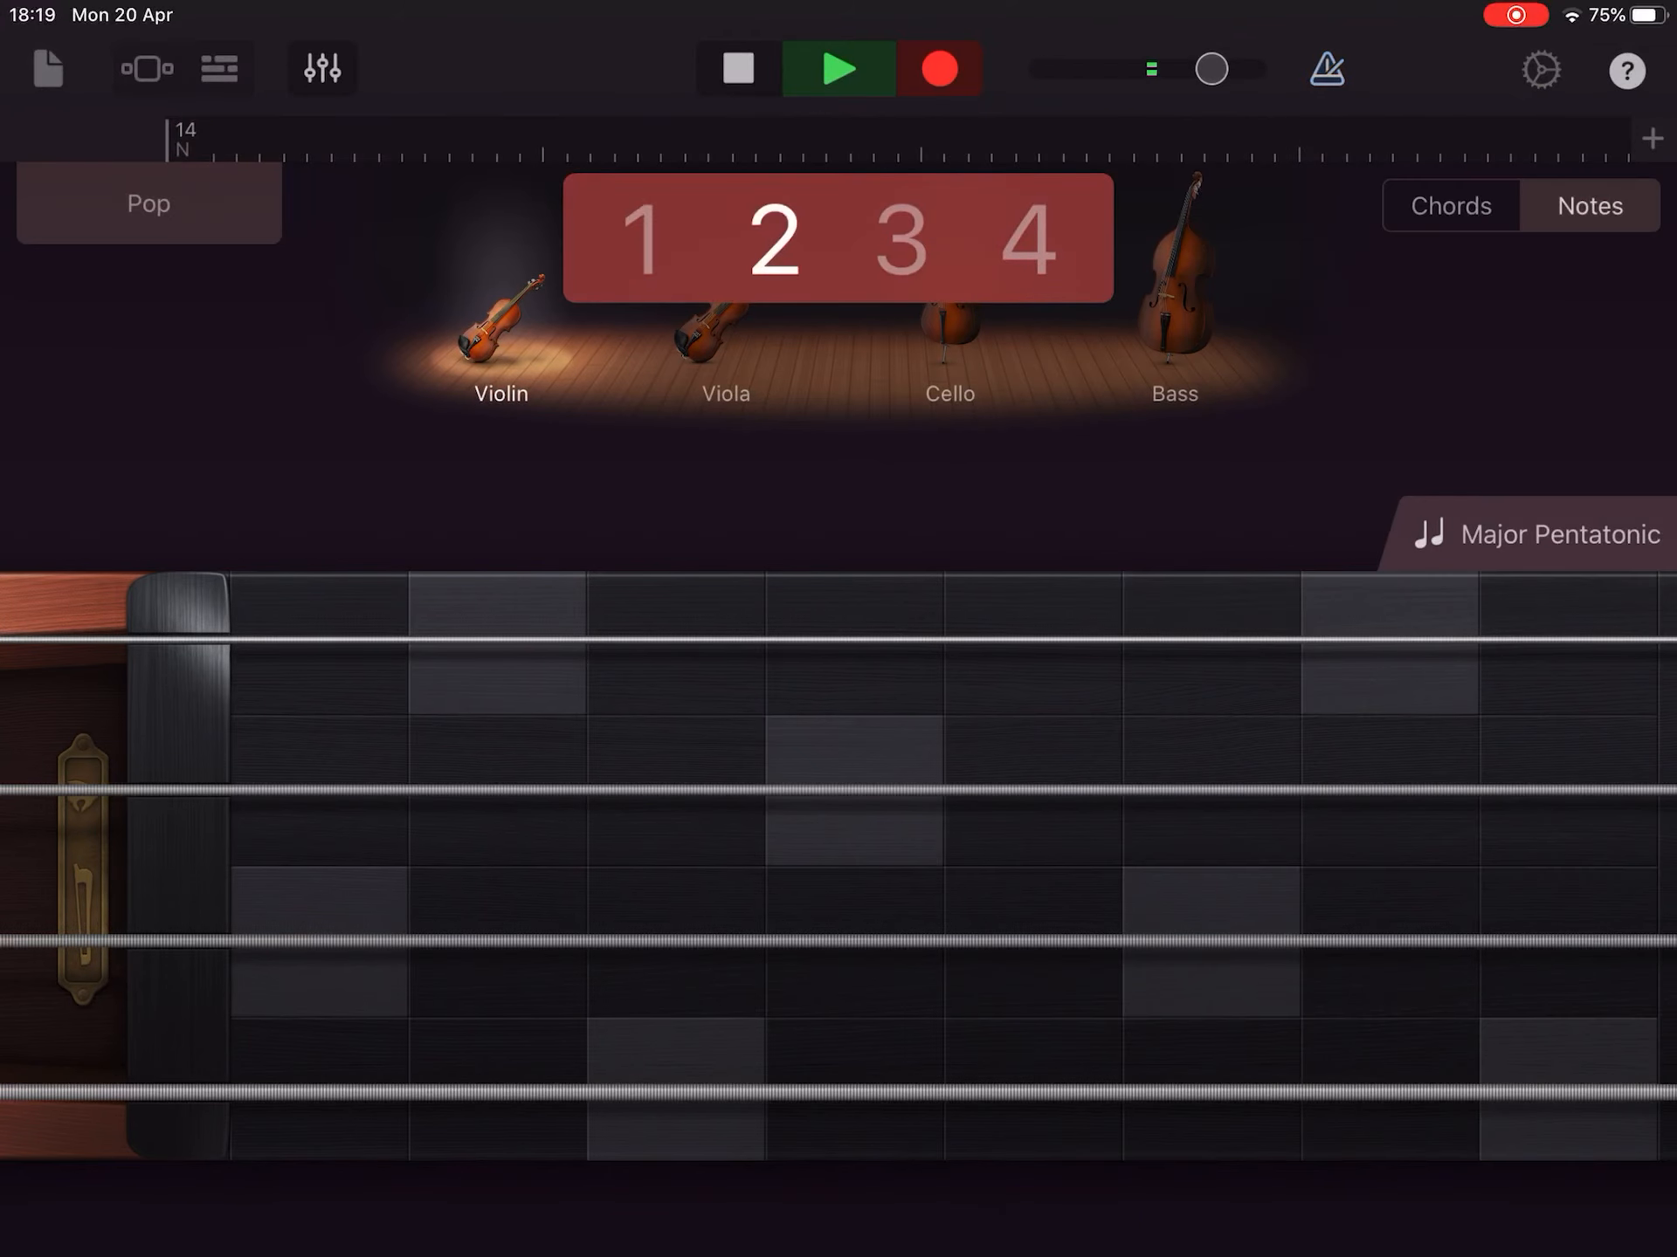
Record the motif played backwards on violin into Section N, then stop.
left_click(840, 68)
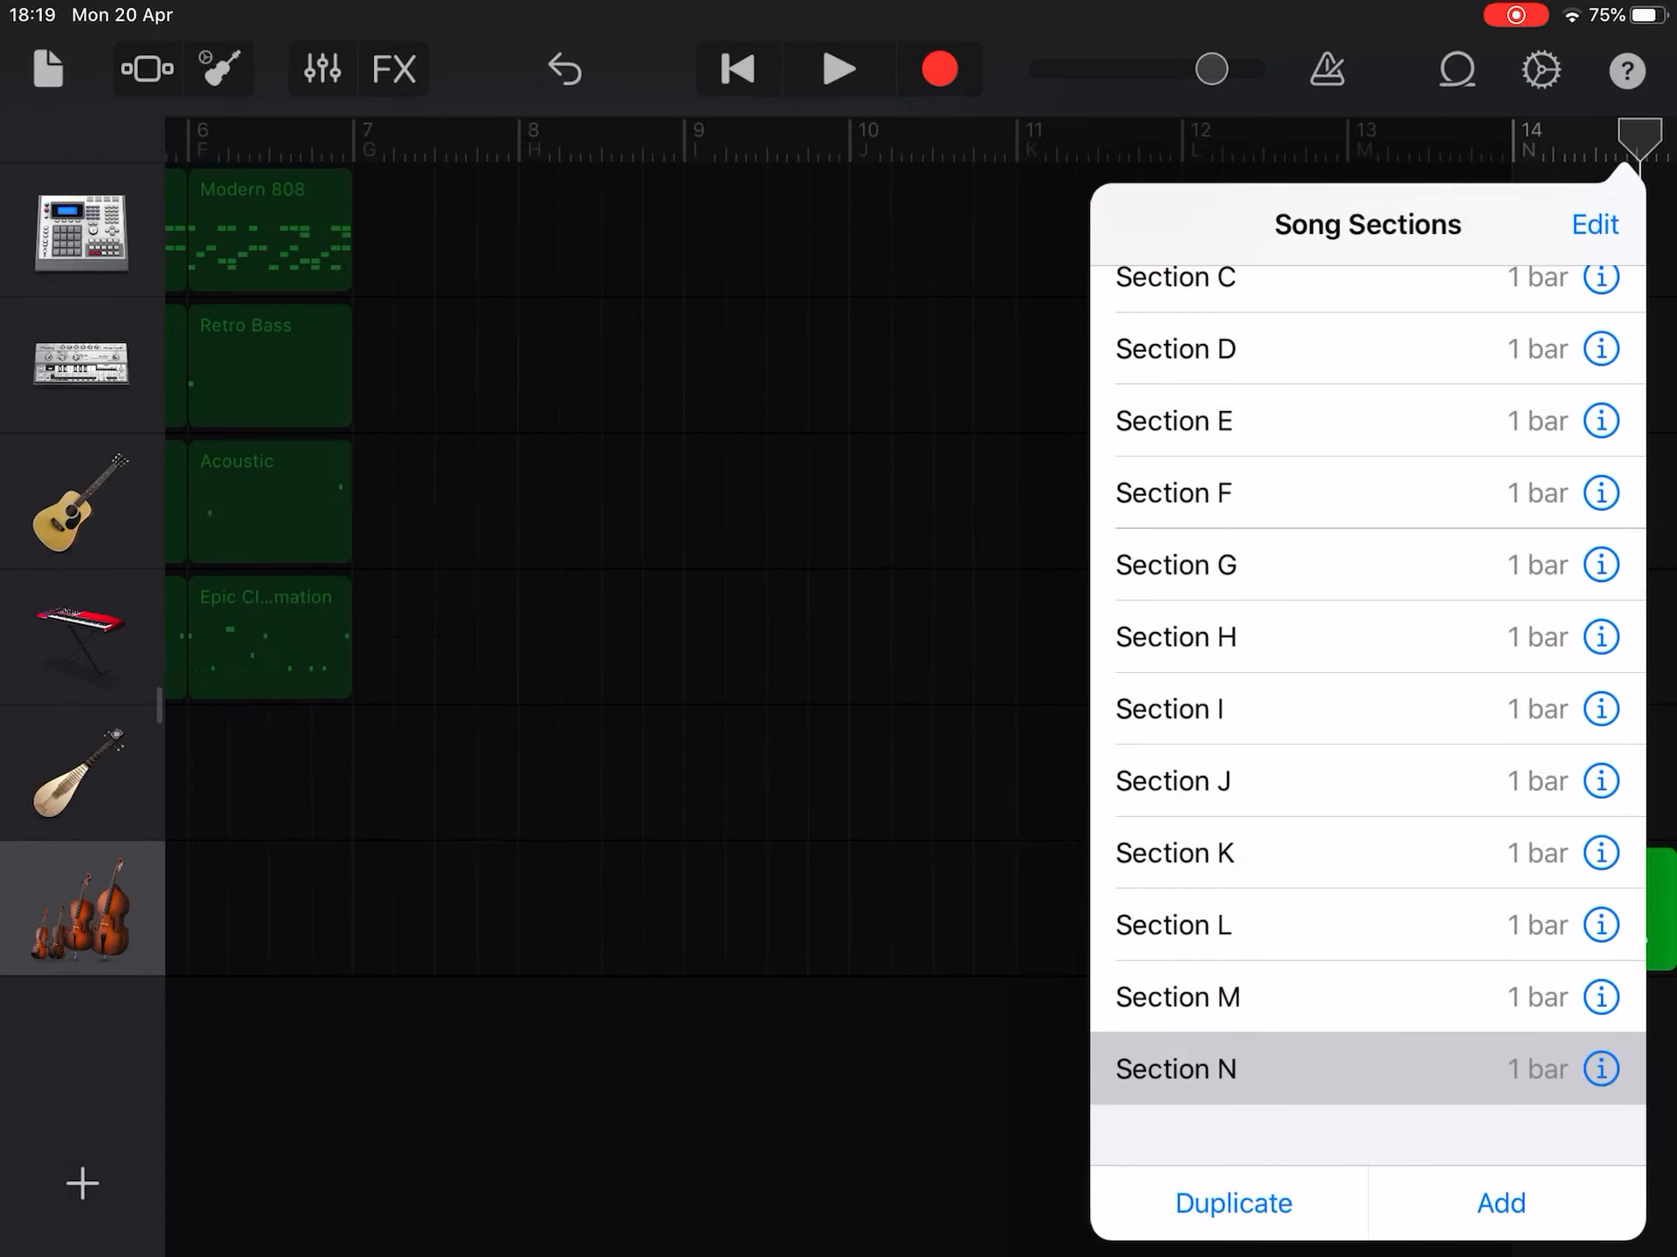
Show All Sections, select the bar 13 Pop region, and play the song back.
scroll("up", 3)
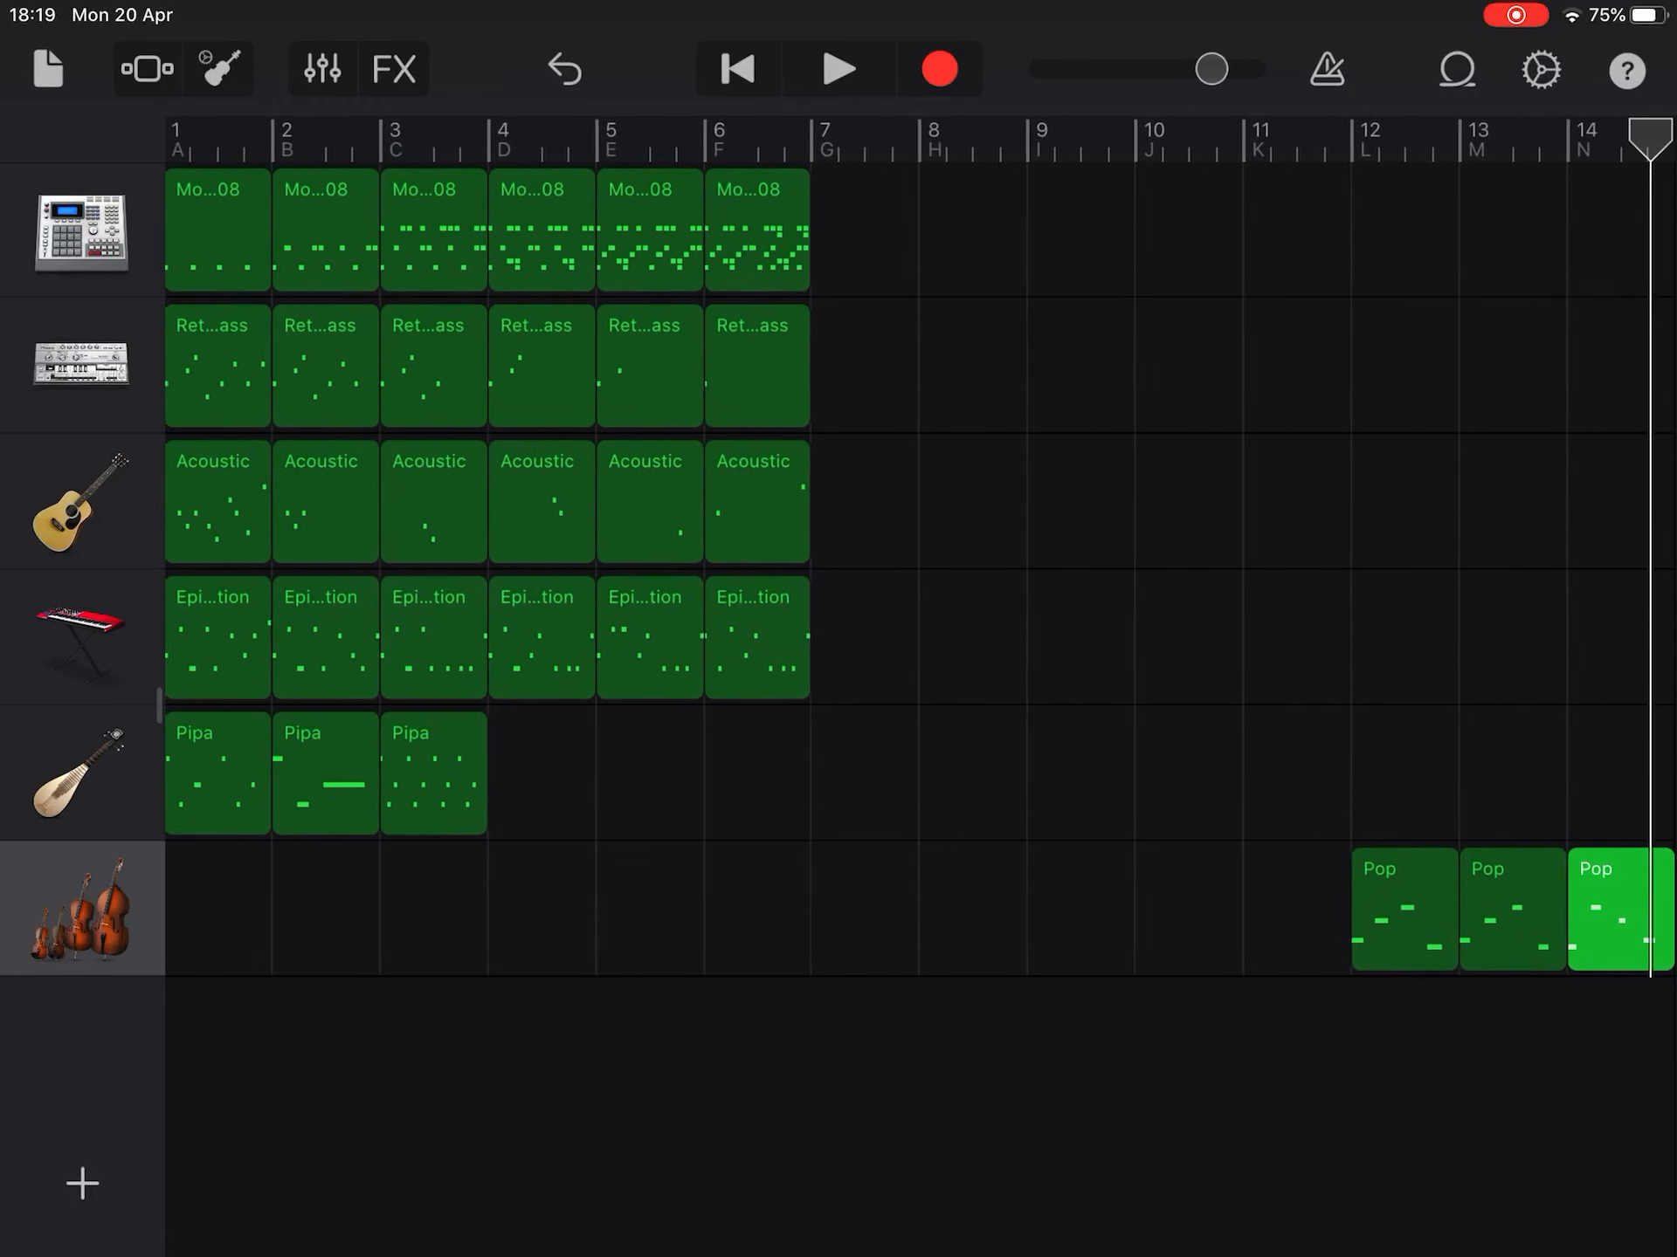
scroll("right", 3)
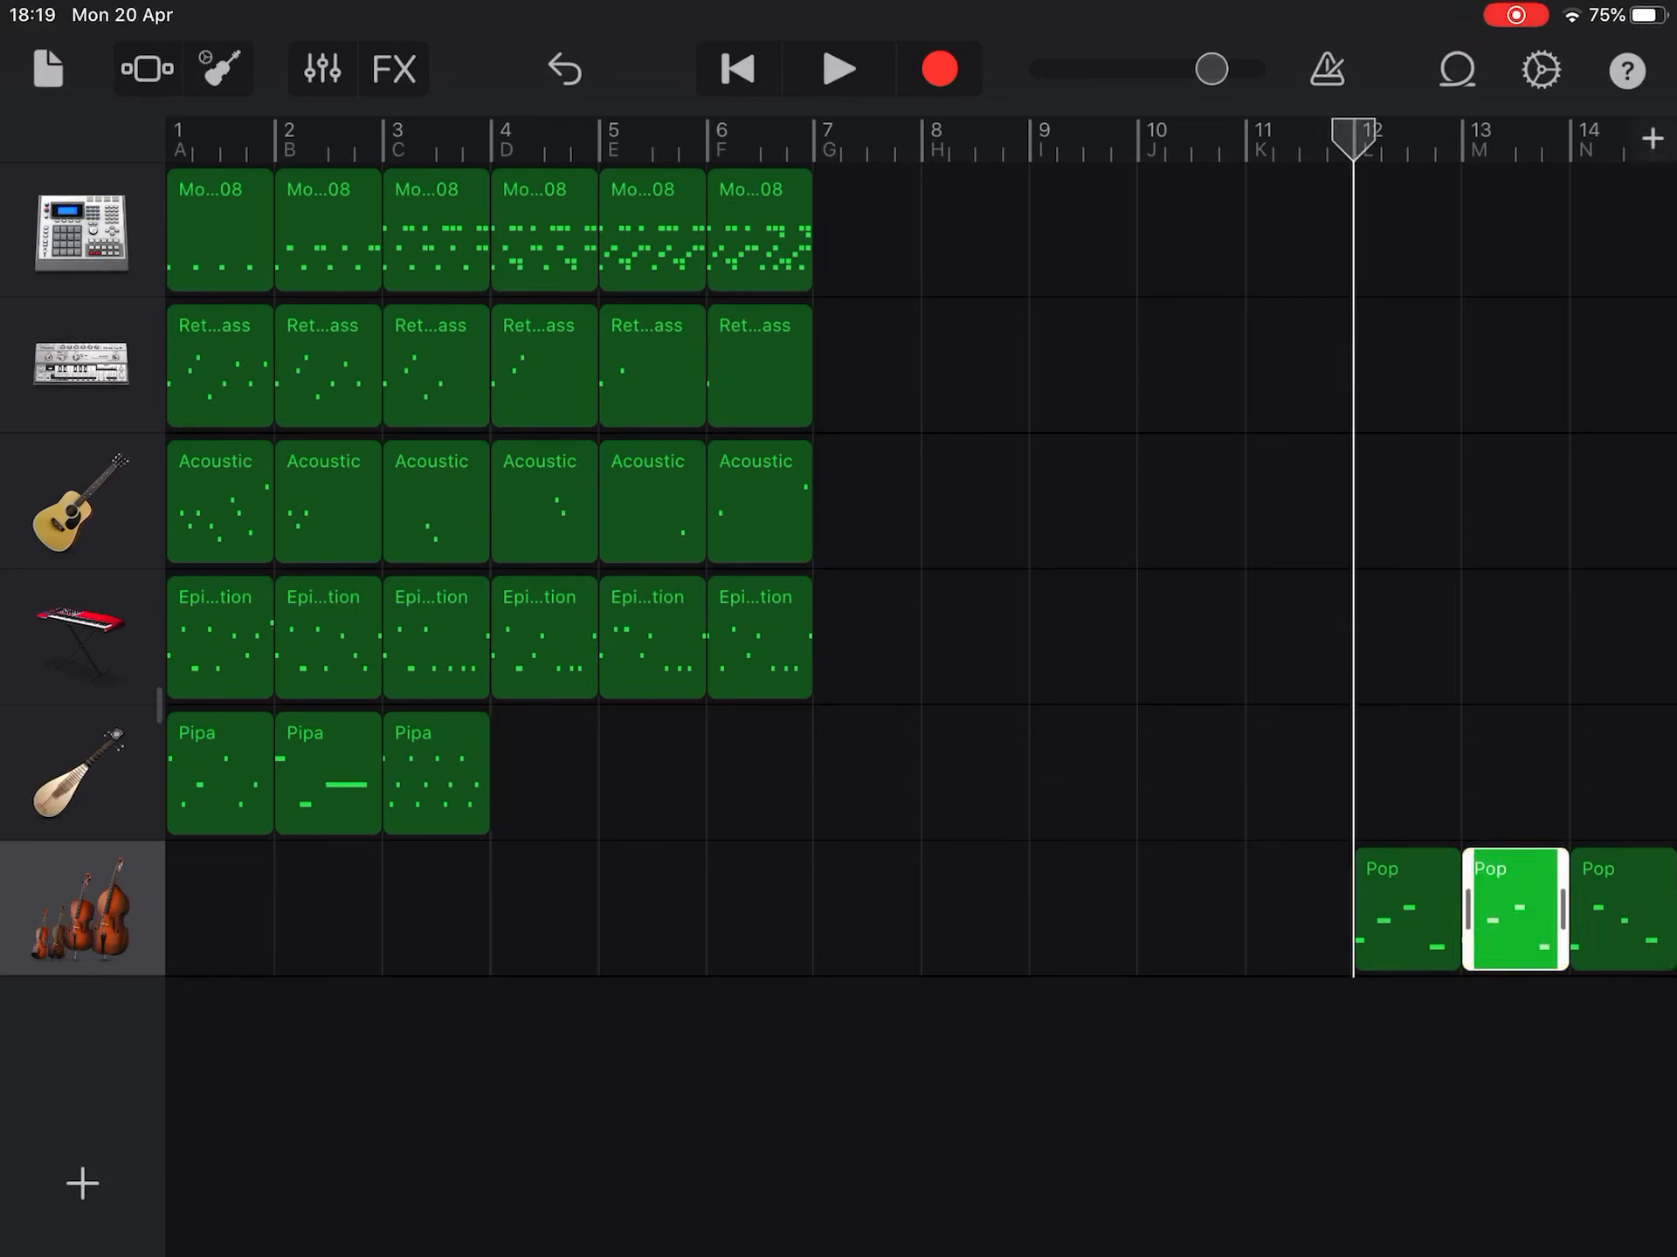
left_click(837, 68)
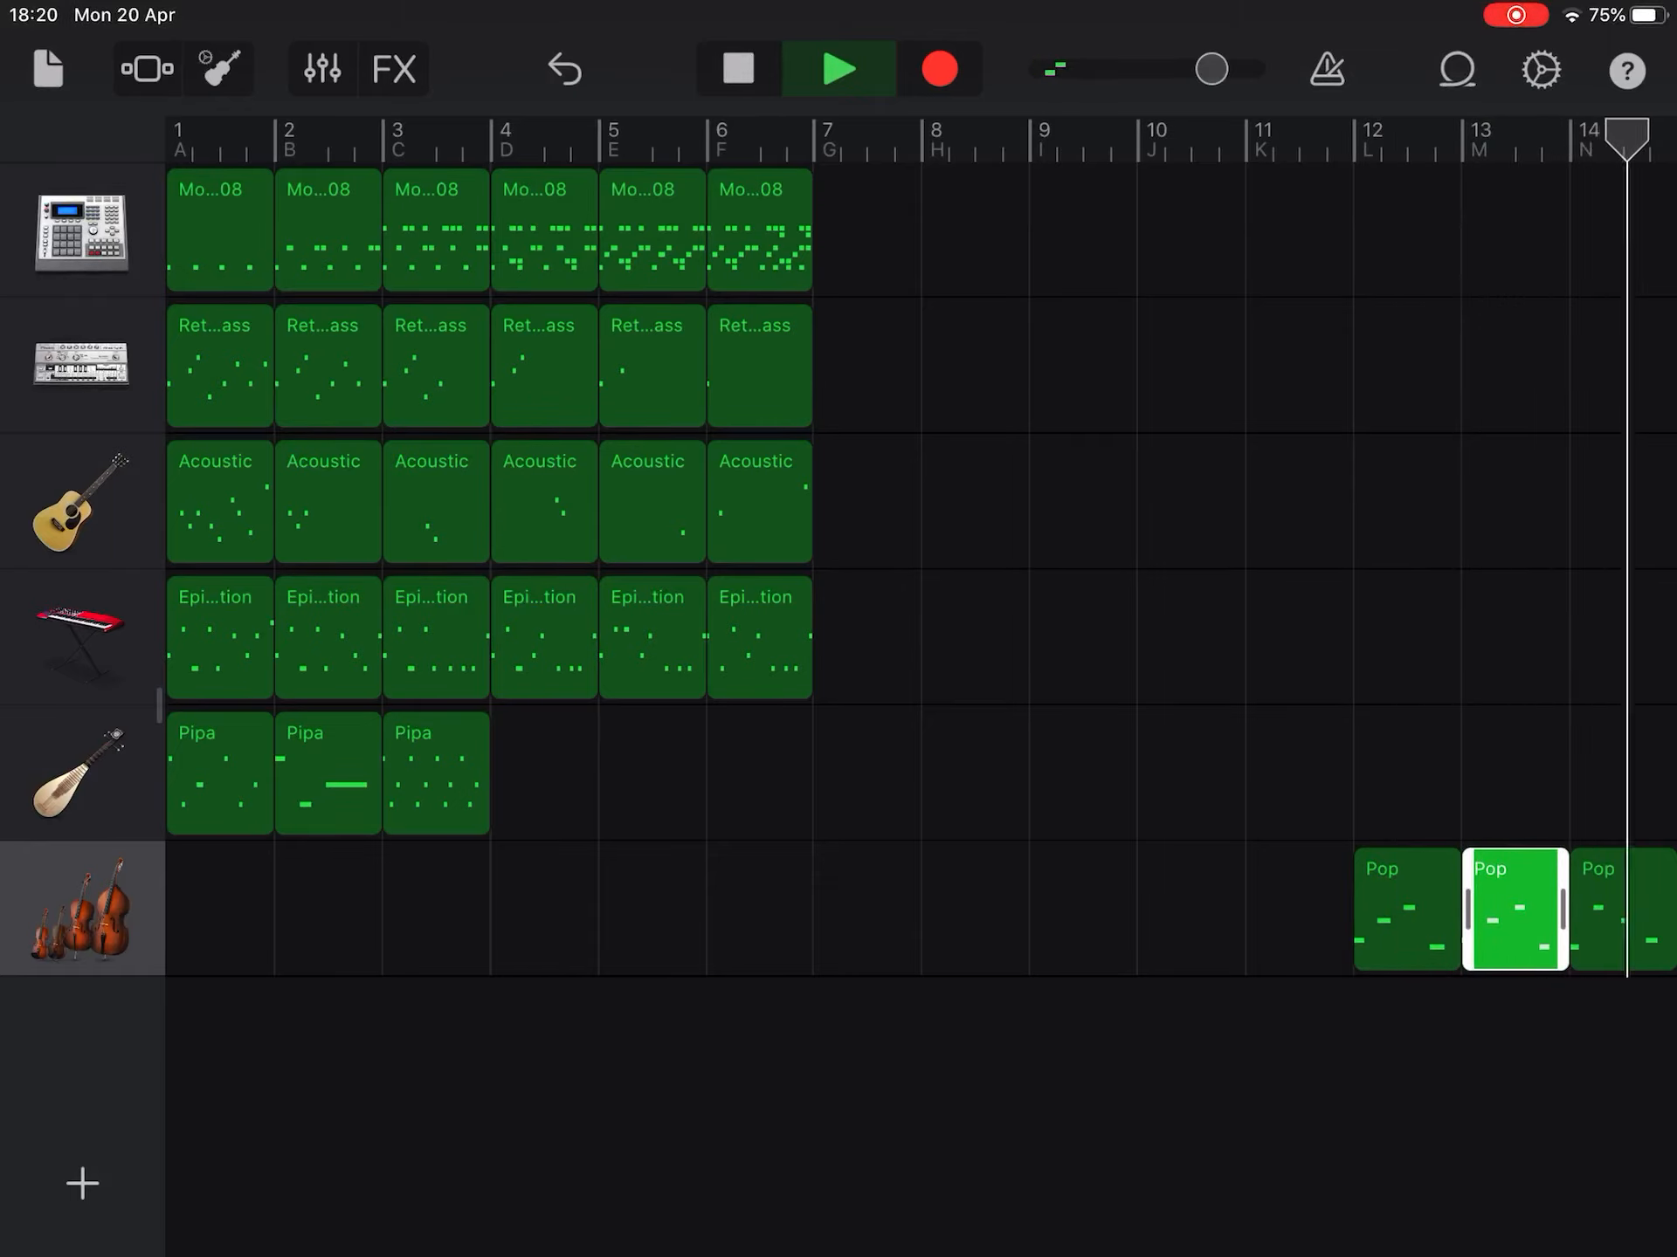
left_click(839, 68)
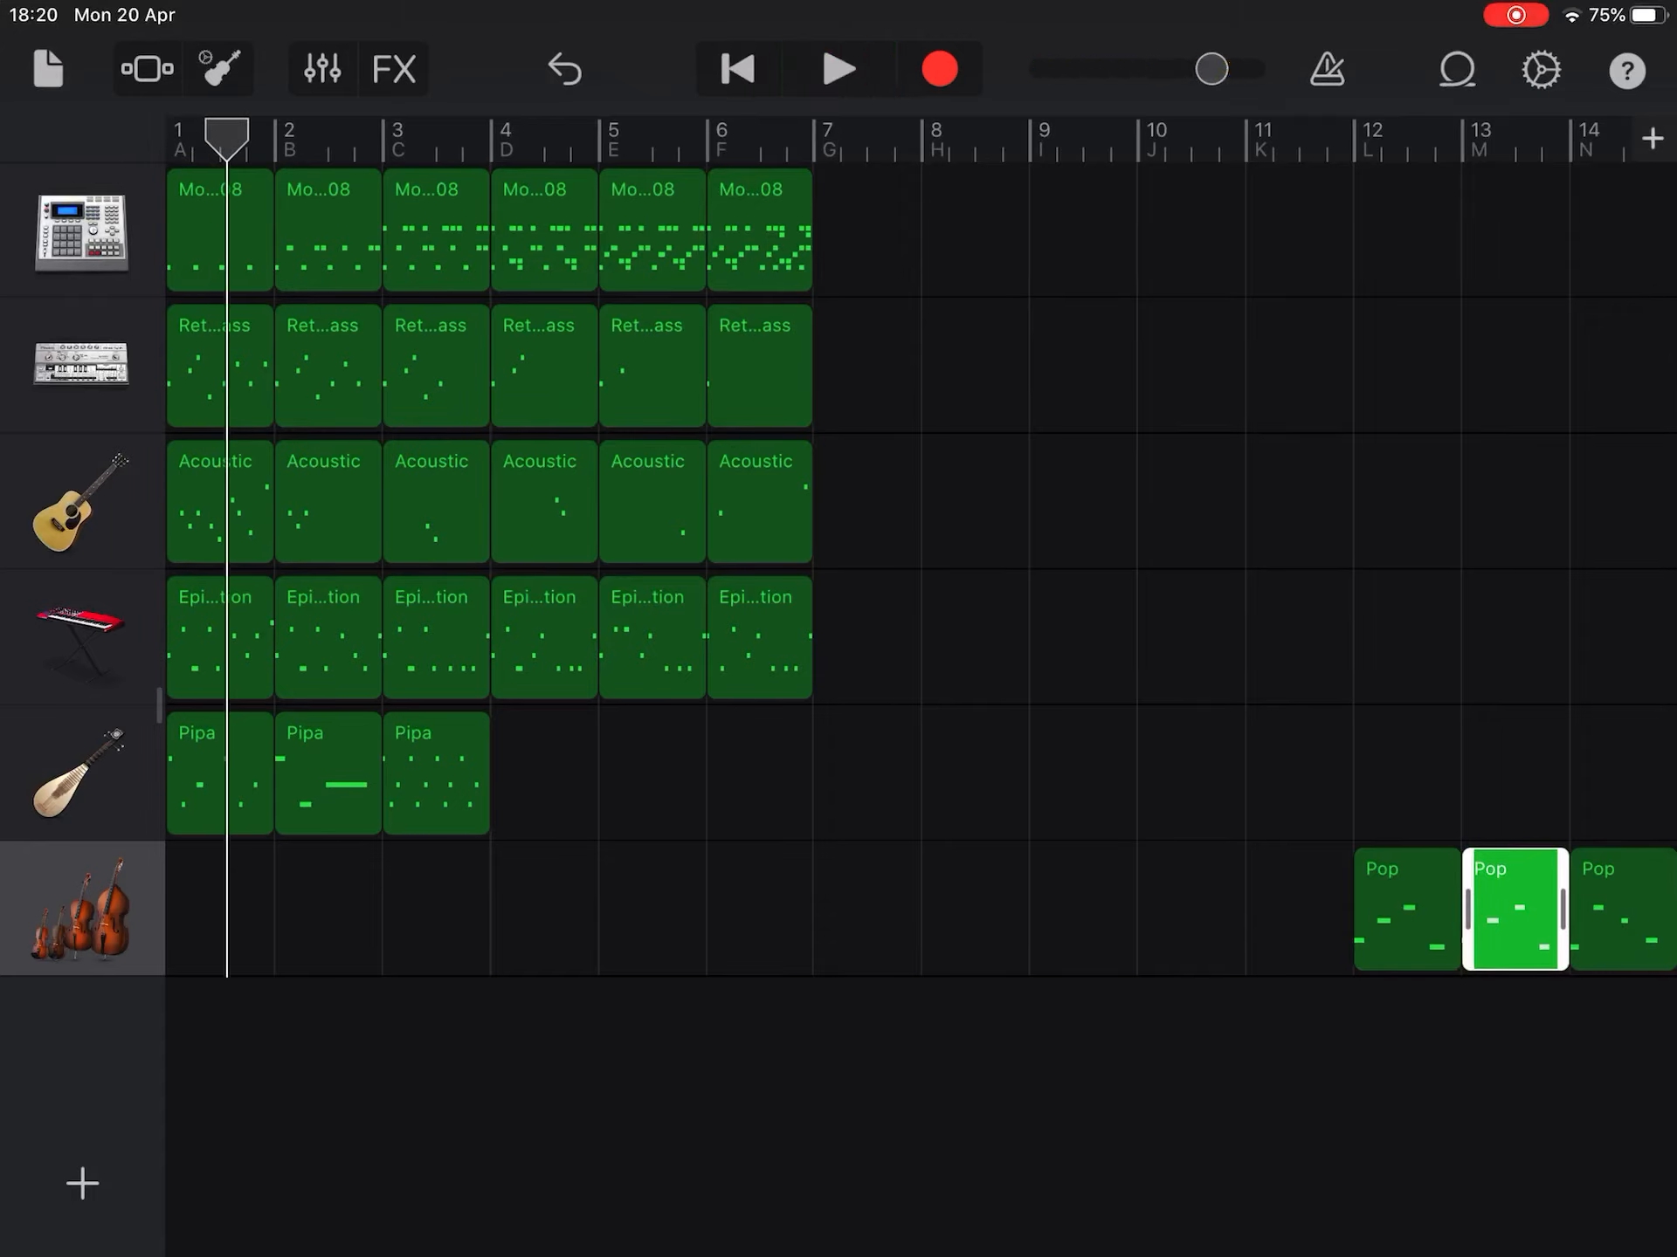
Move the violin Pop regions to bars 1 and 2, then select regions to check them.
left_click(1511, 909)
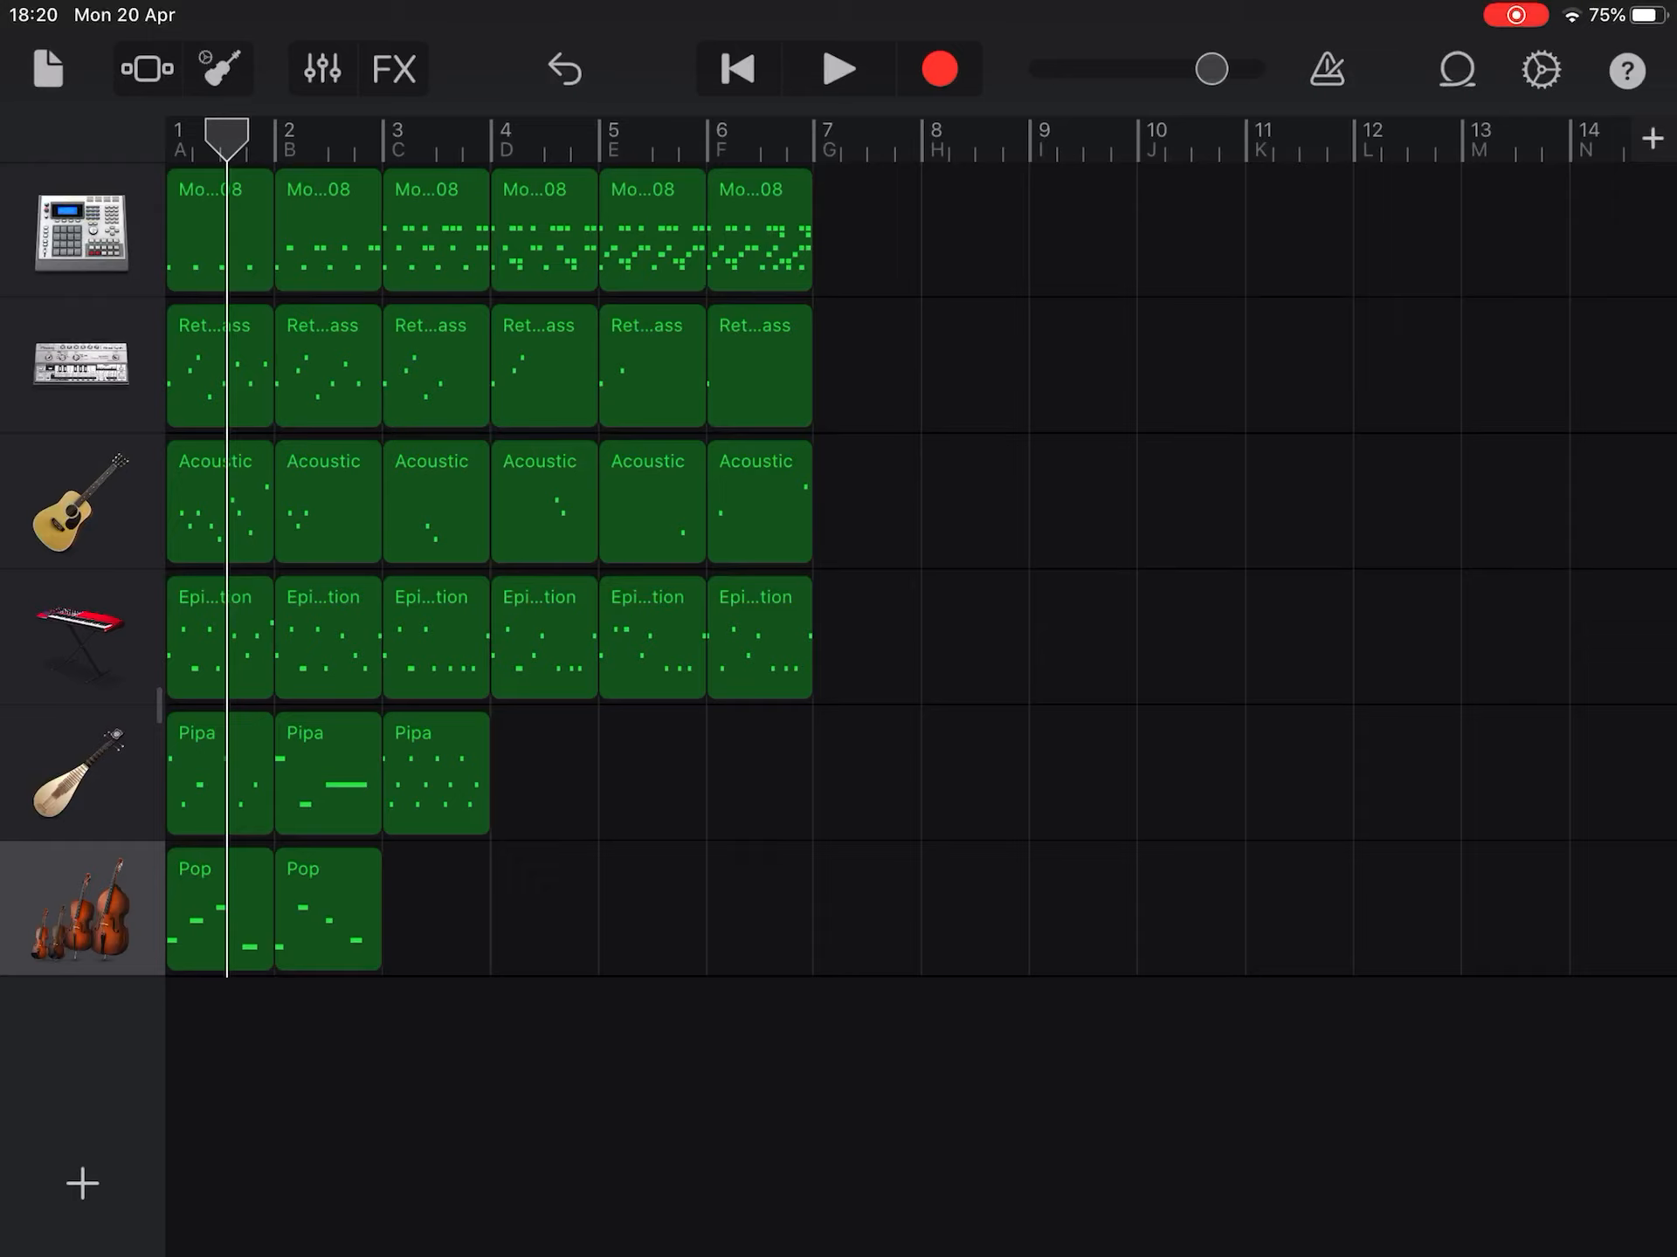
left_click(758, 366)
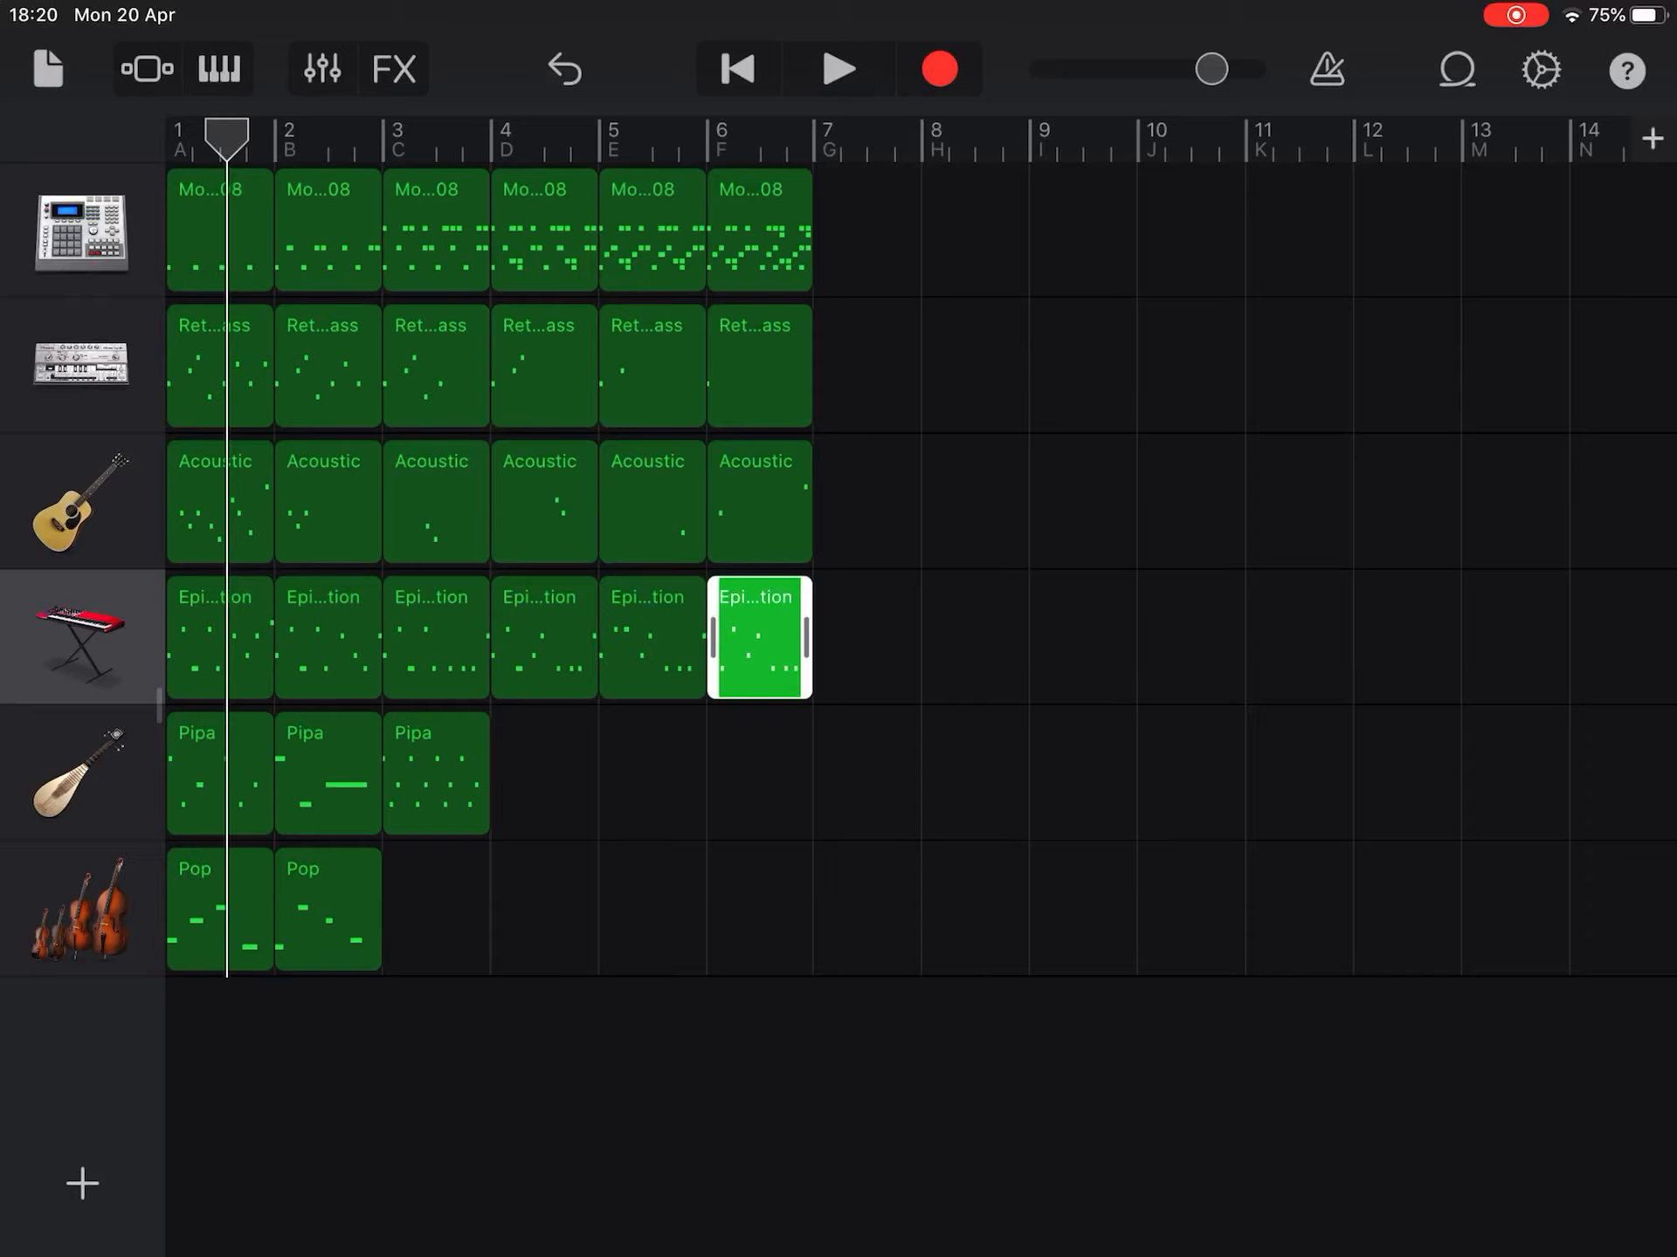
left_click(327, 772)
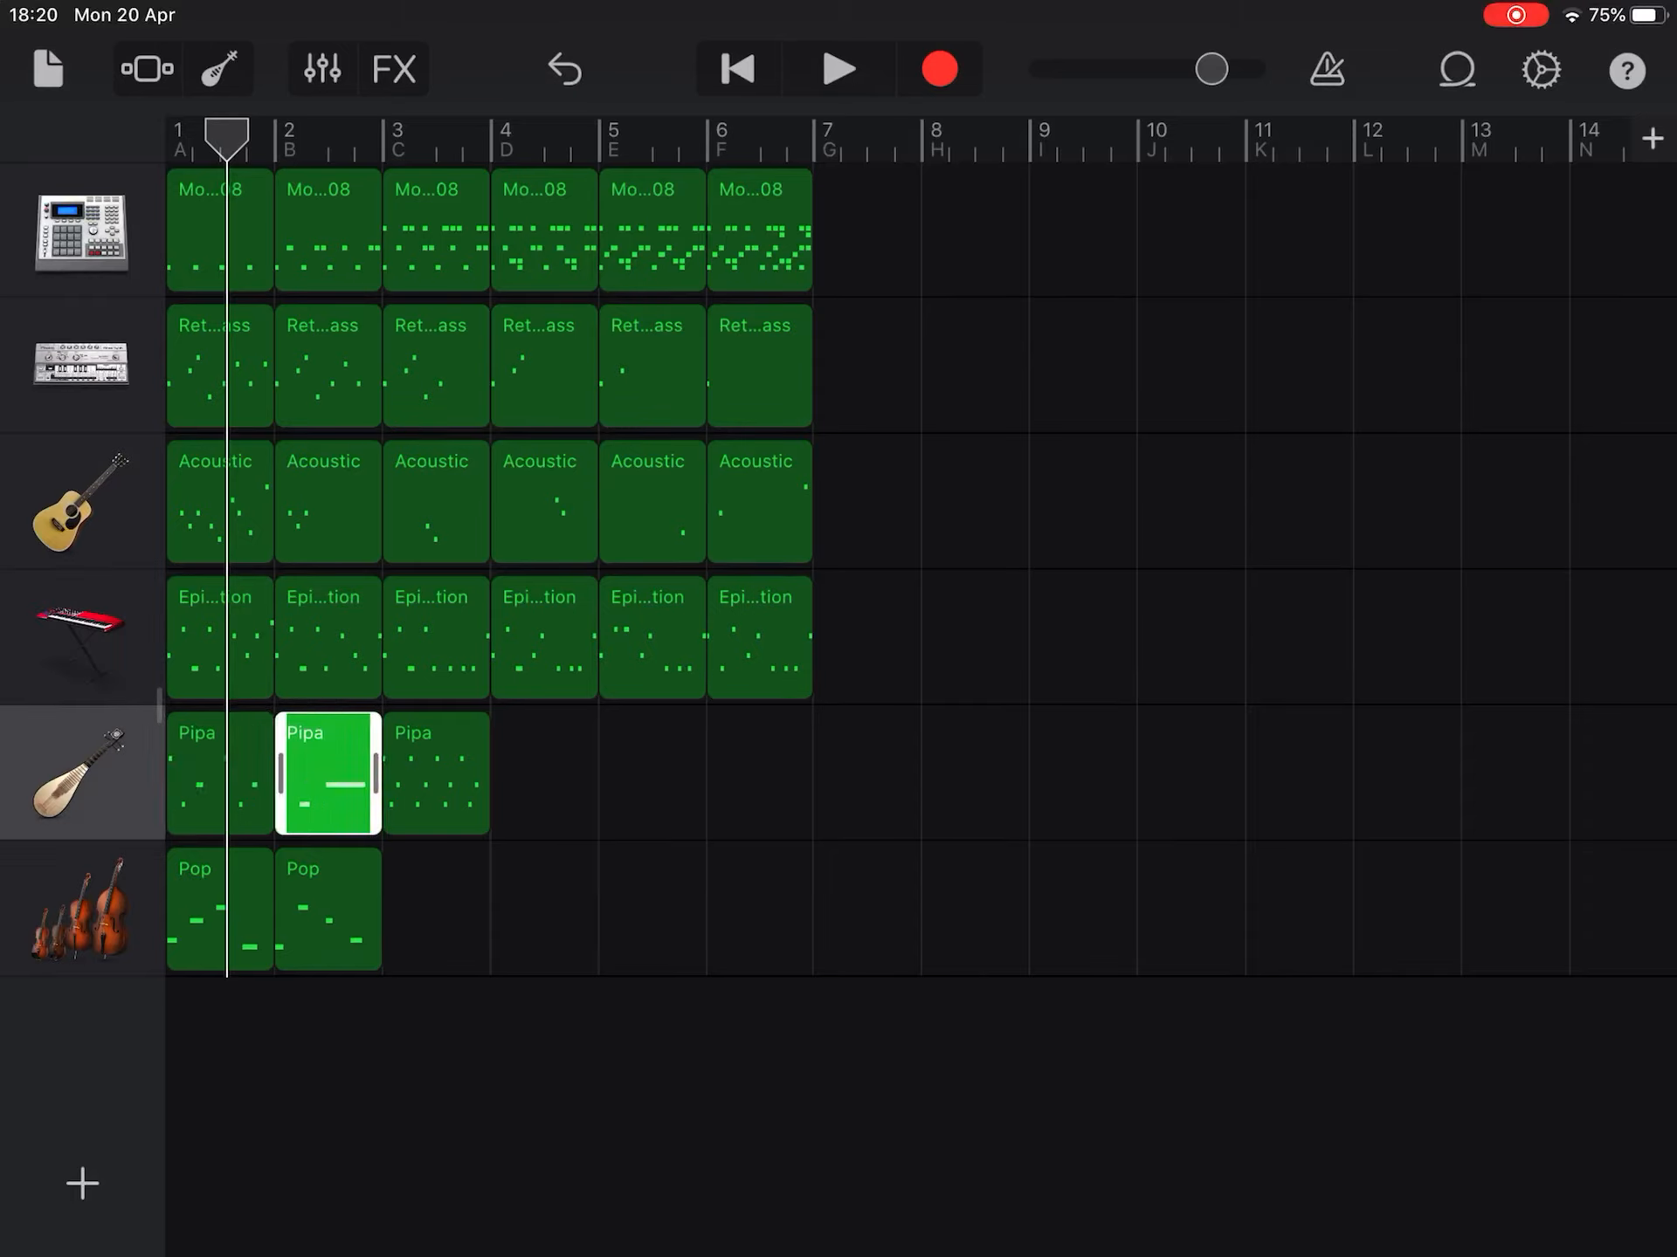
left_click(220, 910)
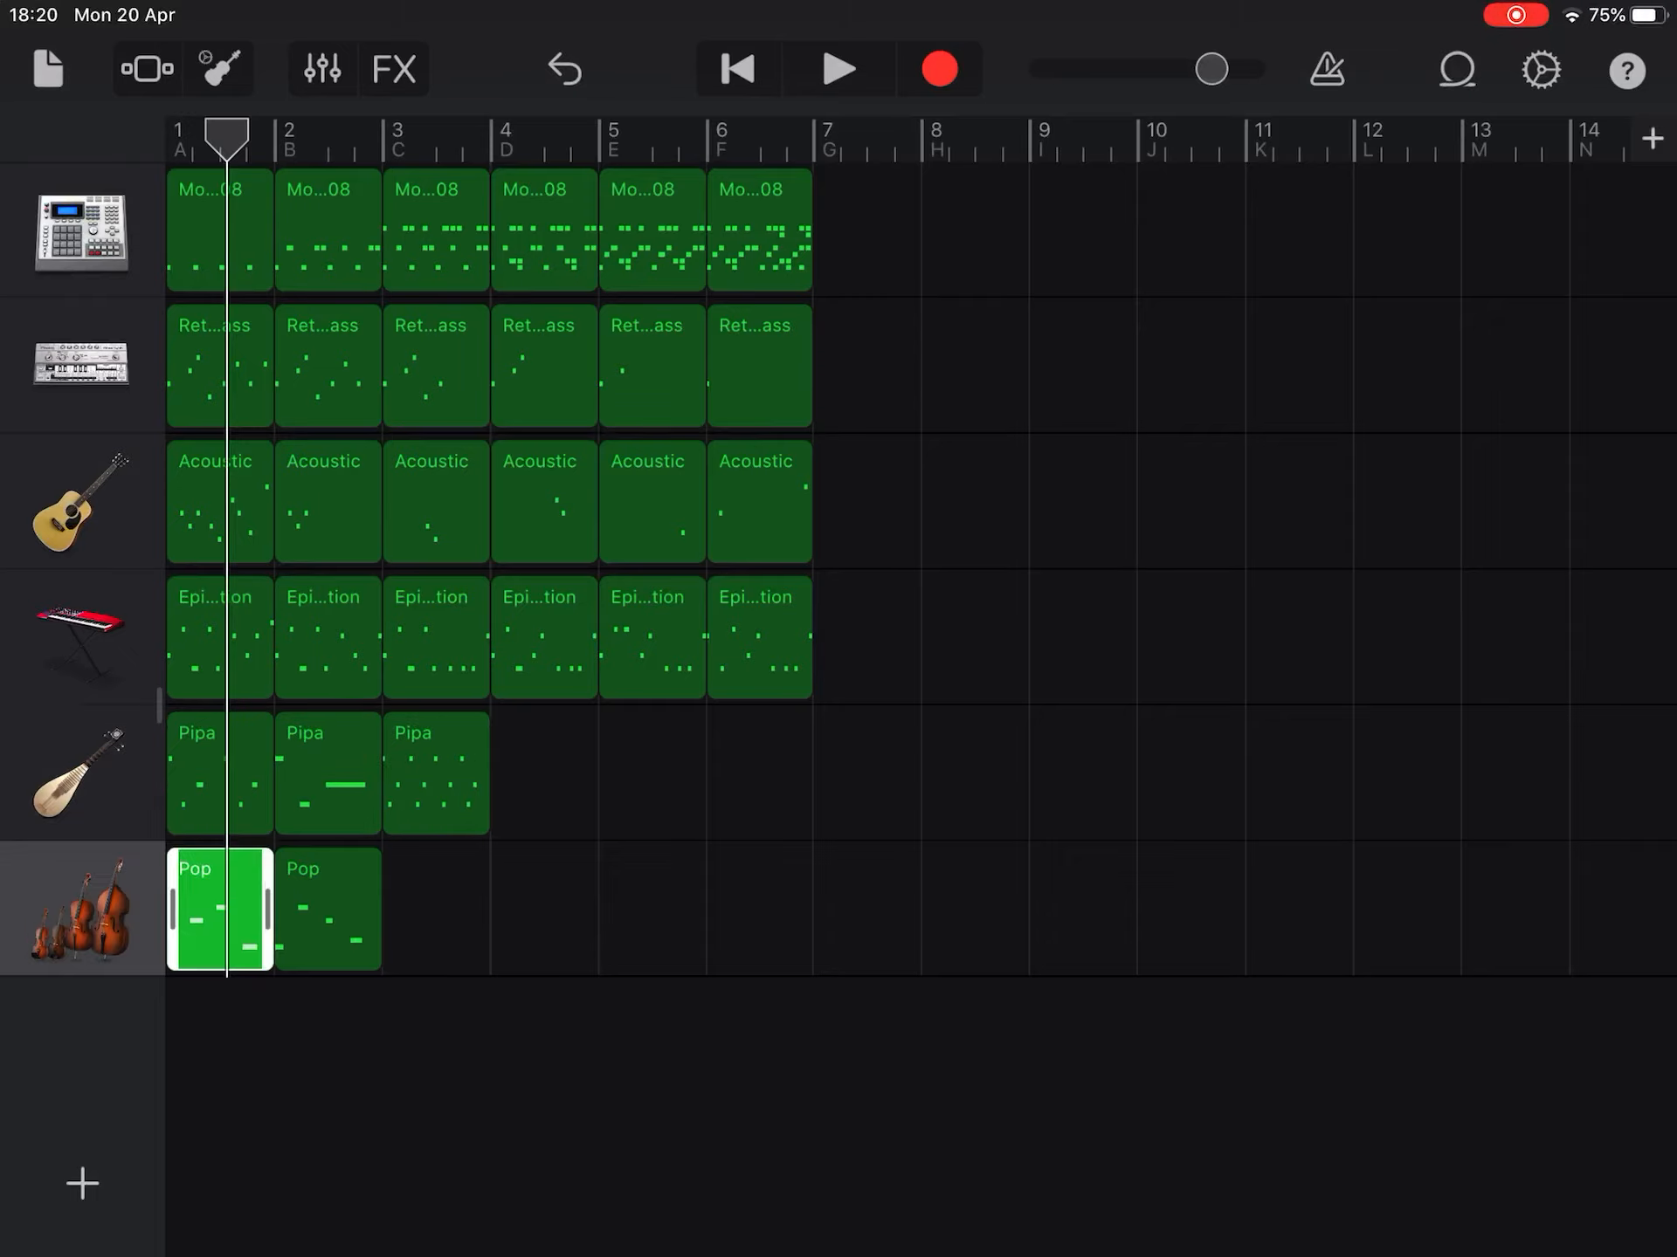
left_click(328, 910)
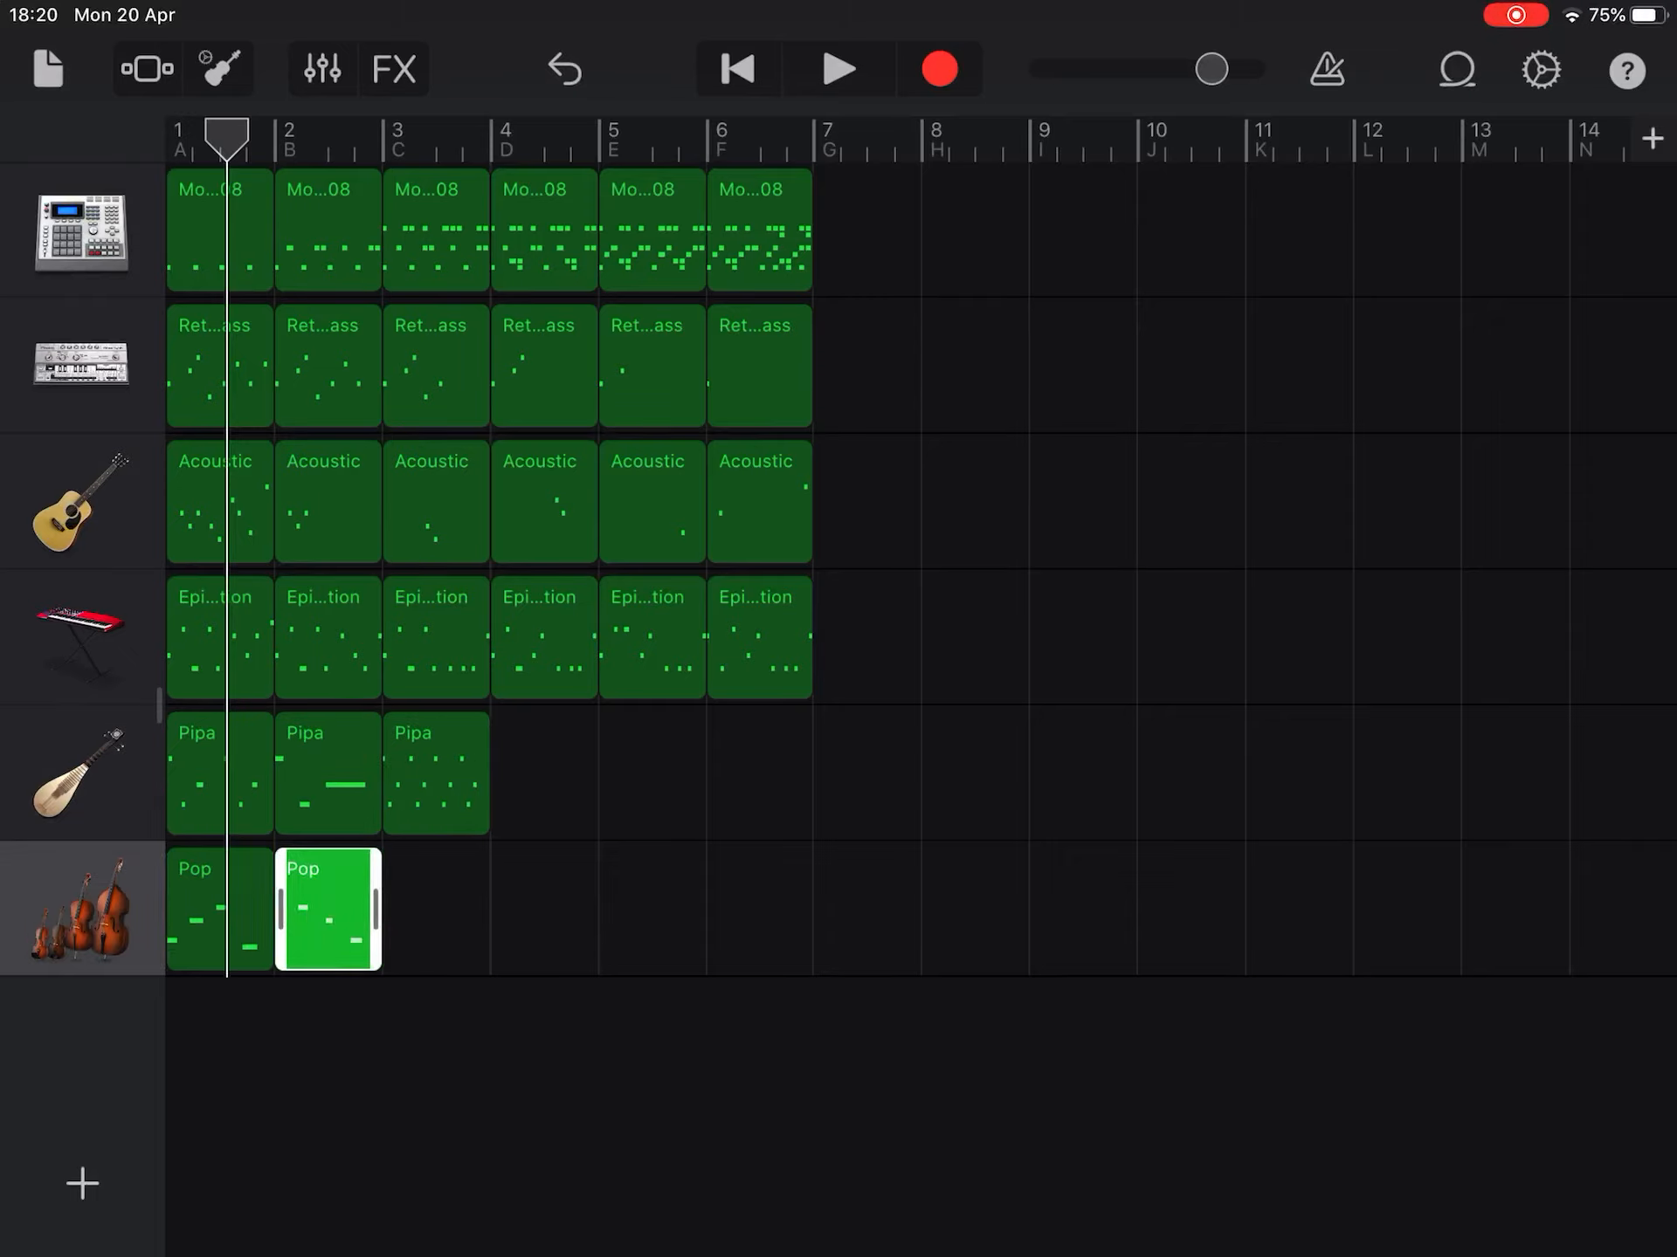